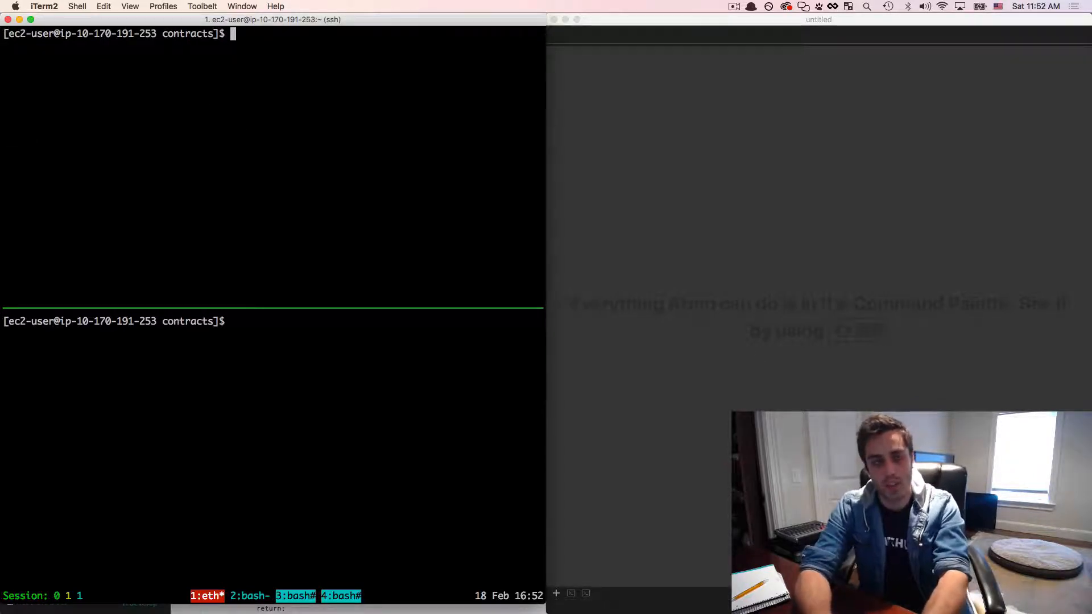
Run 'ratom owned.sol' in the remote shell to open the owned contract in Atom.
{"action": "type", "text": "ratom owned"}
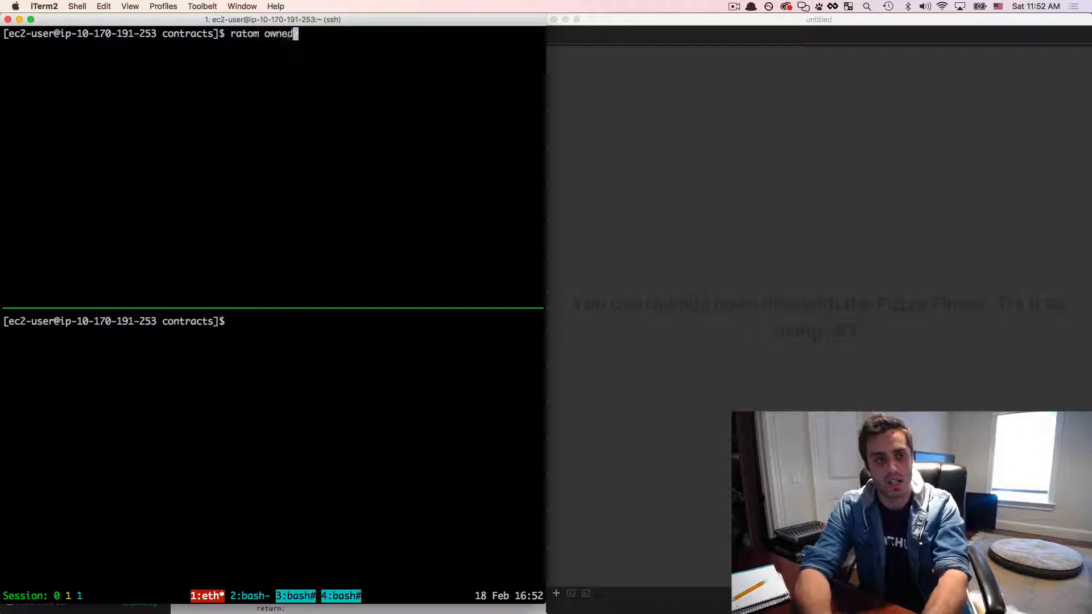
{"action": "key", "text": "Return"}
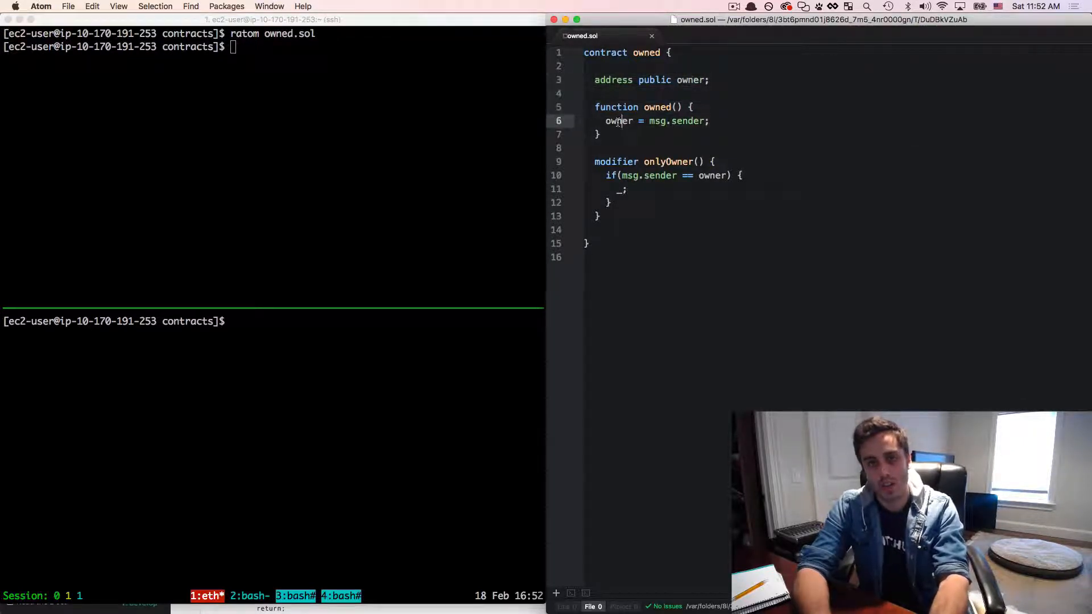
Write 'contract helloworld' with message and onlyOwner setMessage, declared 'is owned'.
{"action": "double_click", "coordinate": [676, 121]}
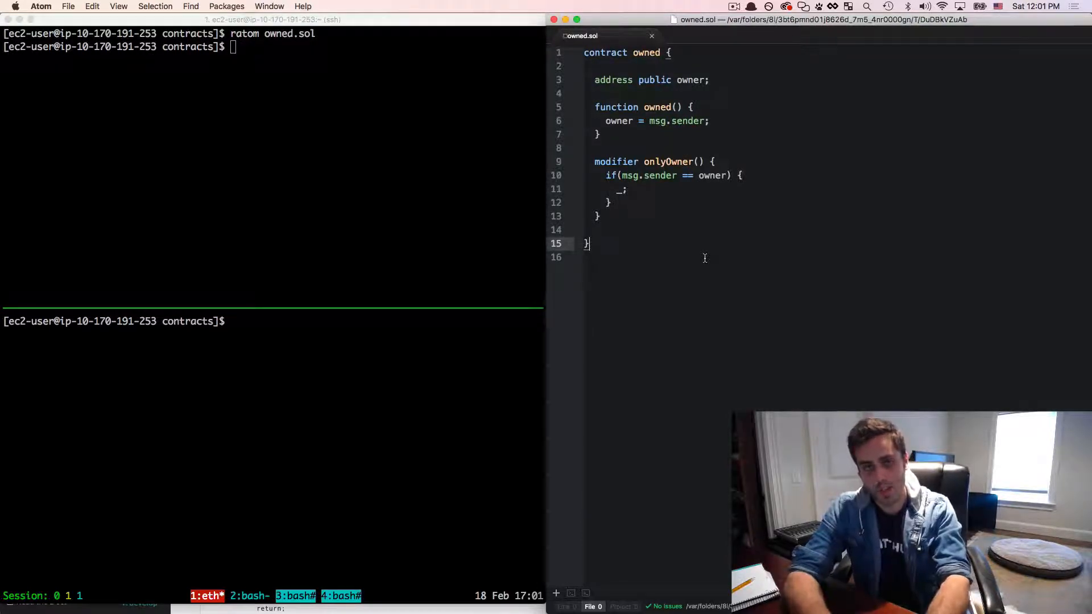
{"action": "type", "text": "contract helloworld {"}
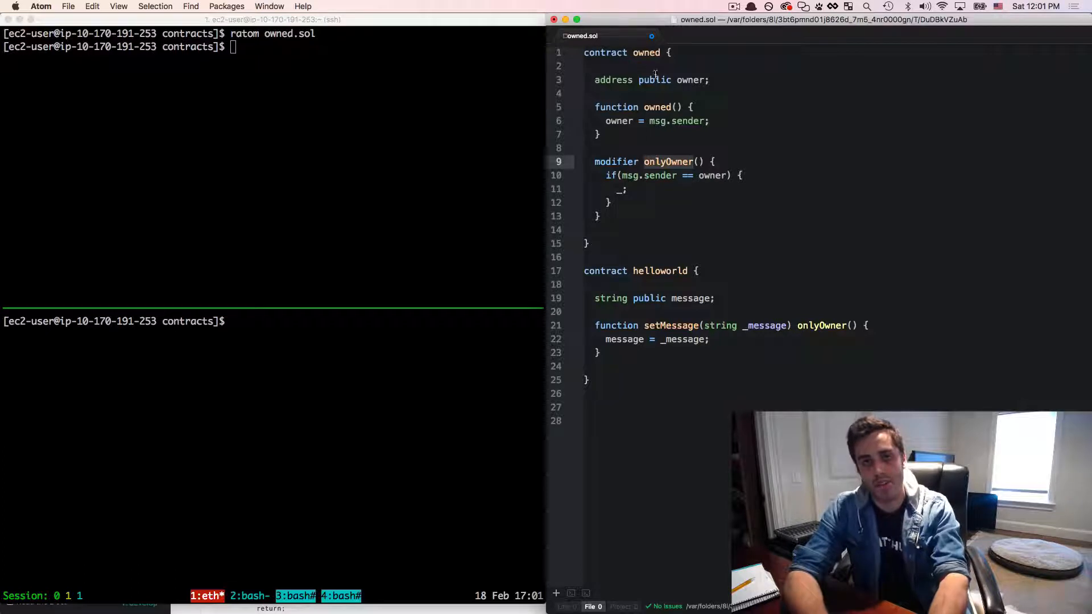
{"action": "left_click", "coordinate": [687, 271]}
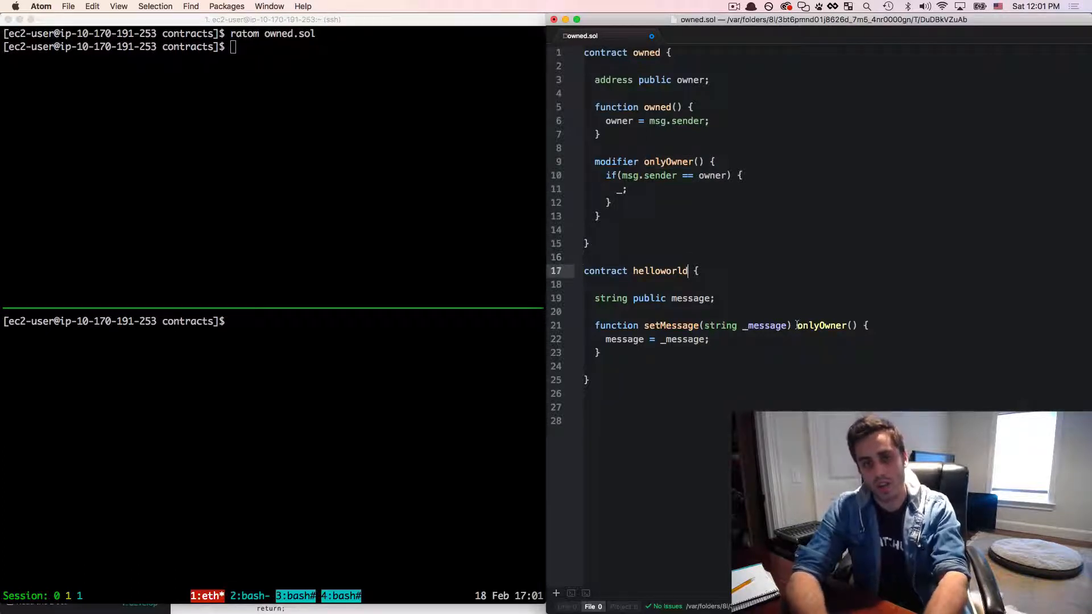
{"action": "type", "text": "is"}
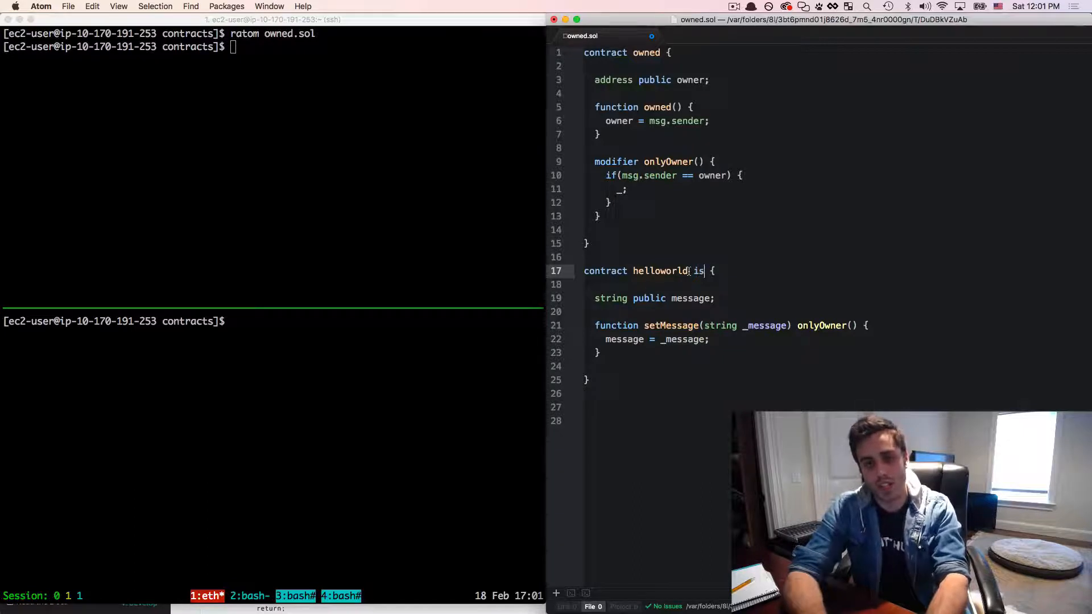
{"action": "type", "text": "owned"}
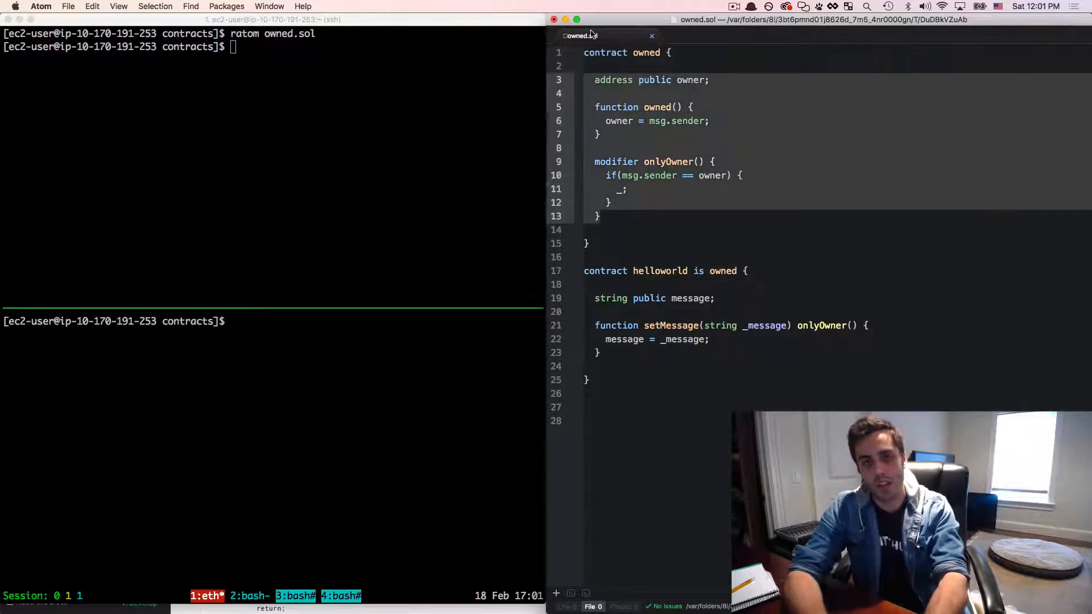
Start testrpc in the lower pane and a node console in the upper pane.
{"action": "key", "text": "Return"}
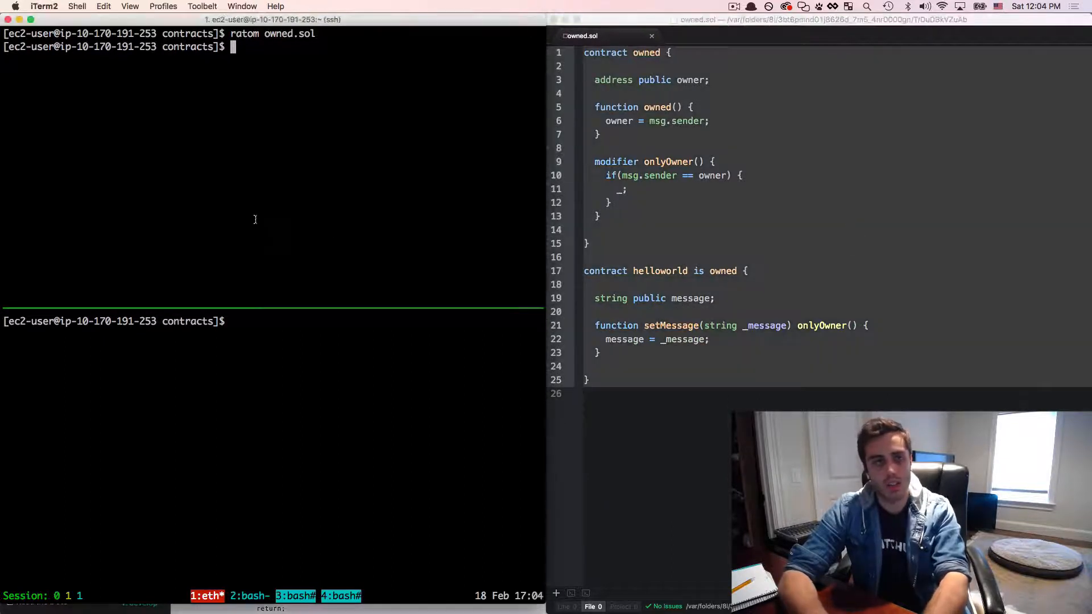
{"action": "type", "text": "testrpc"}
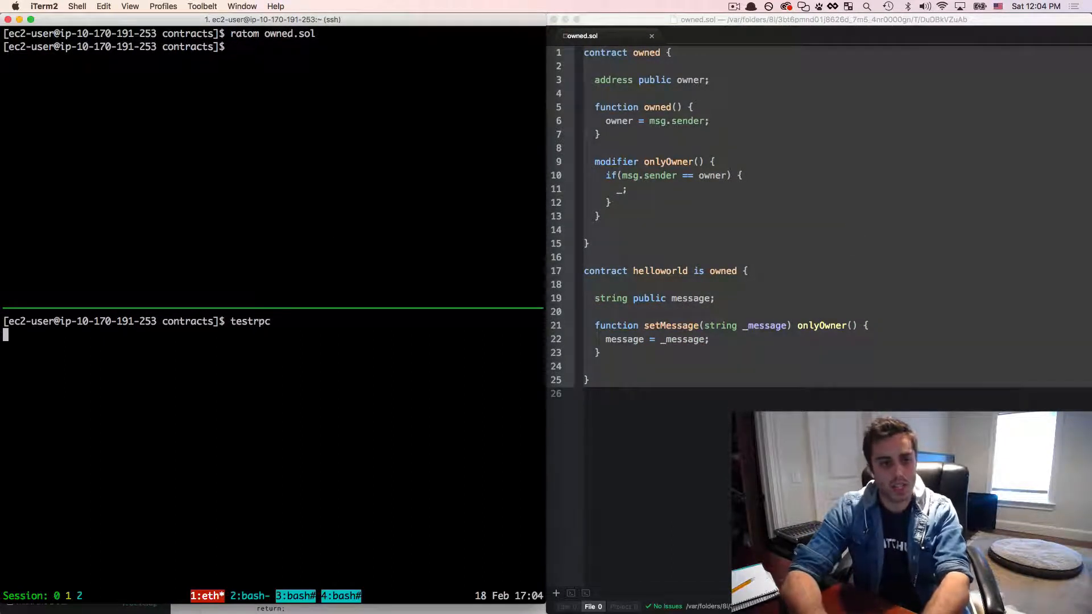
{"action": "type", "text": "node"}
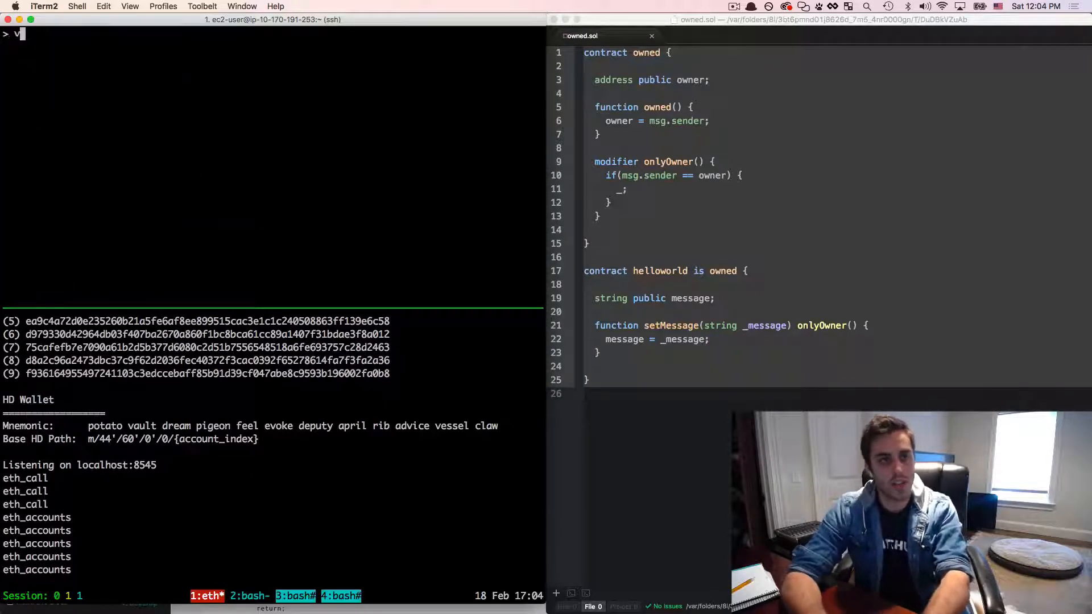
Run 'var deployed = decypher.createContract(...)' and query deployed.owner.call() against acct1.
{"action": "type", "text": "ar depl"}
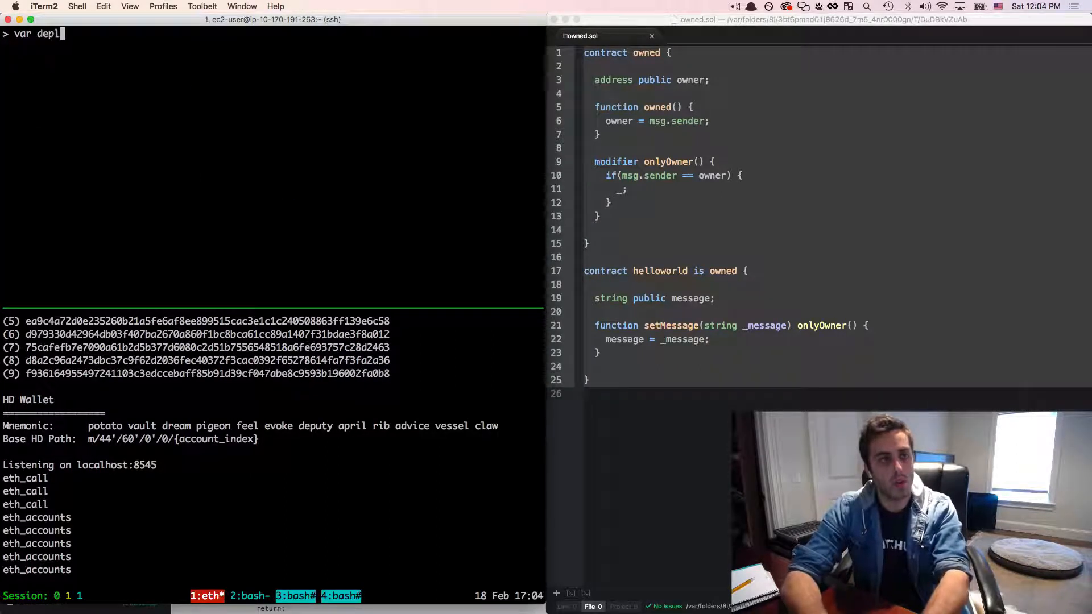
{"action": "type", "text": "oyed = dec"}
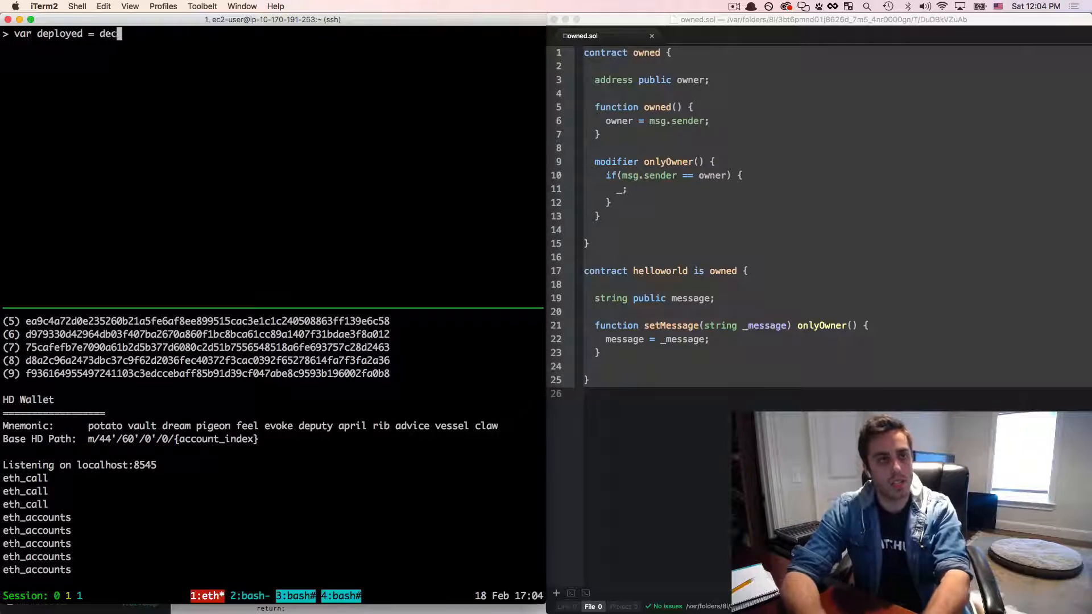
{"action": "type", "text": "ypher.createContr"}
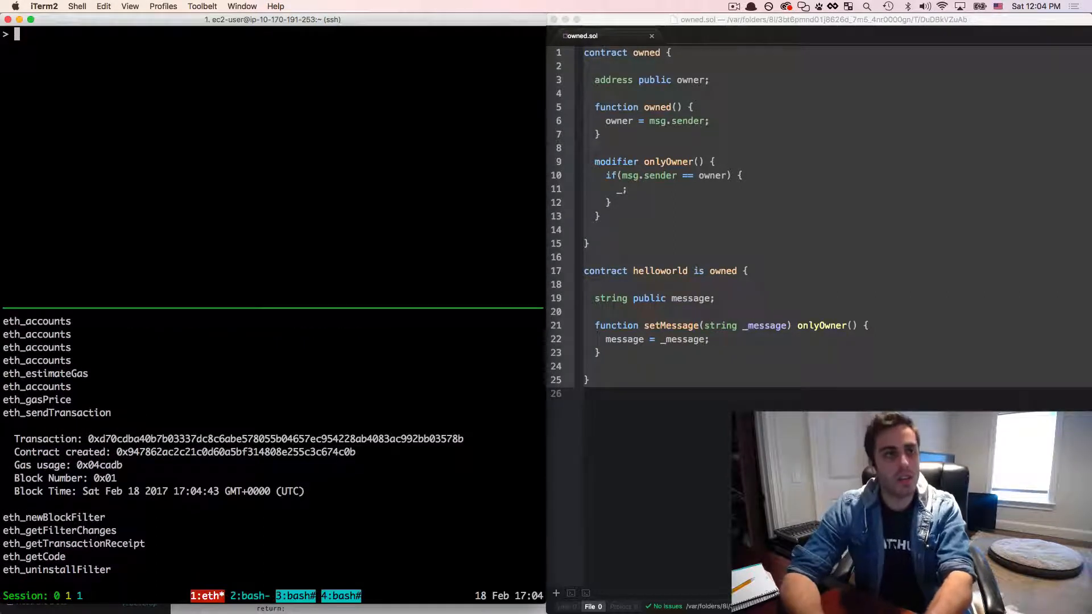
{"action": "type", "text": "deployed.owner.cal"}
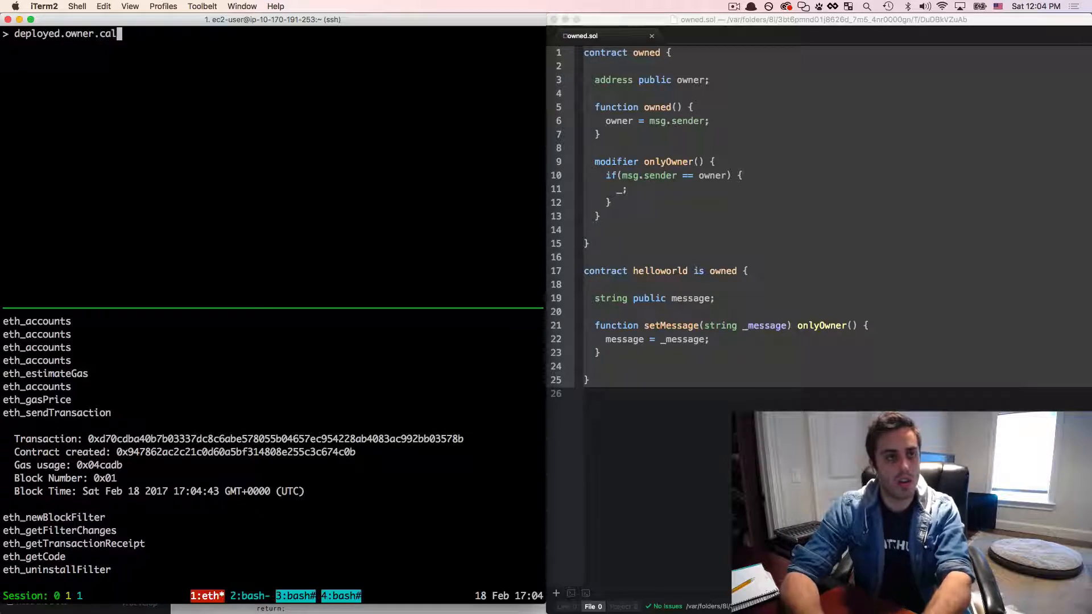
{"action": "key", "text": "Return"}
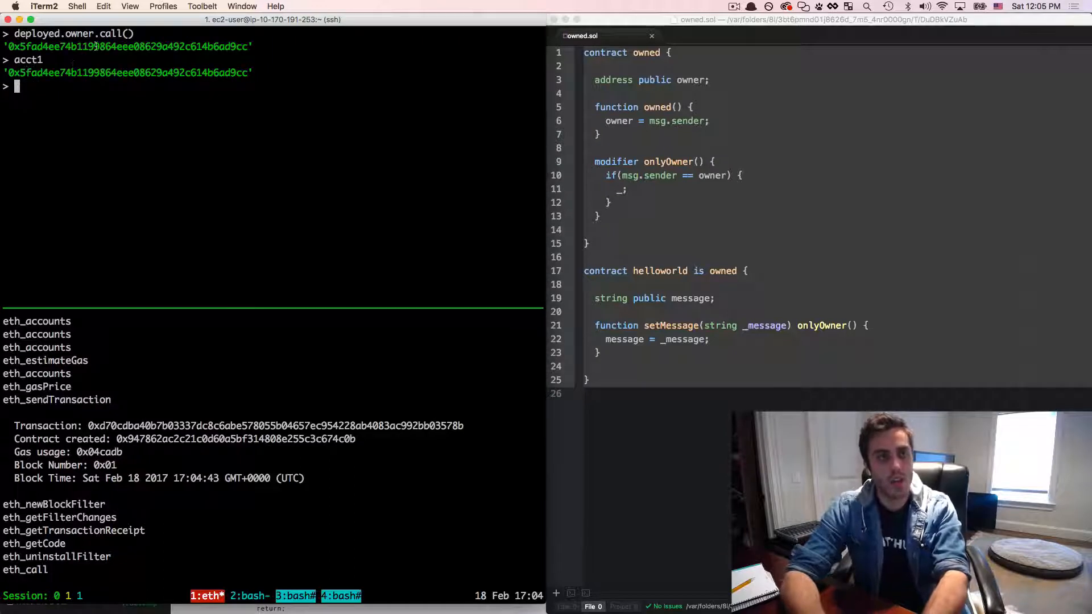
Review the helloworld contract source in Atom to confirm the owner logic.
{"action": "left_click", "coordinate": [755, 125]}
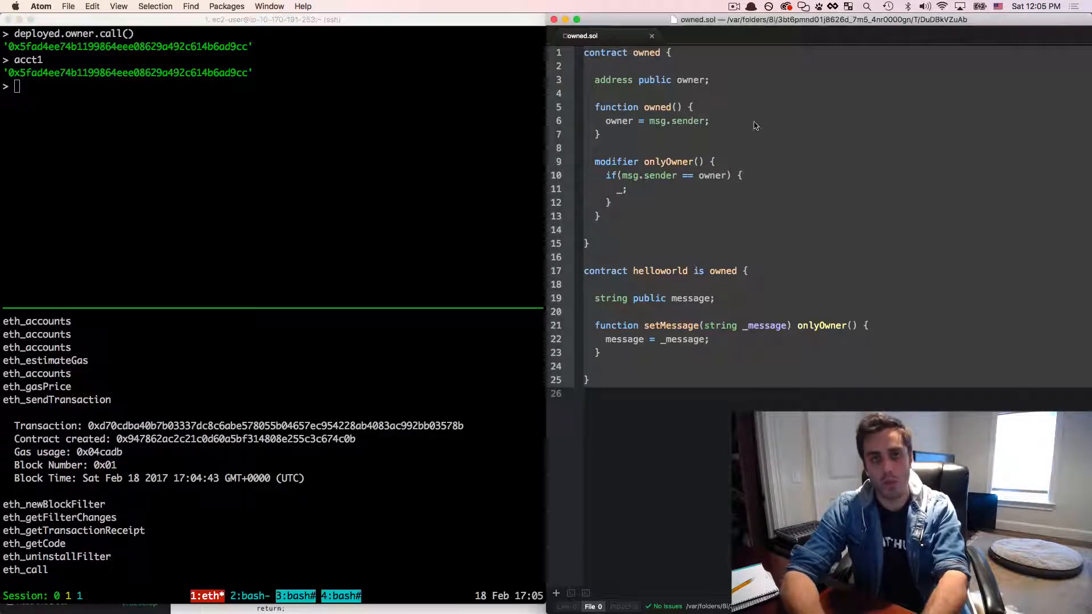
{"action": "left_click", "coordinate": [665, 79]}
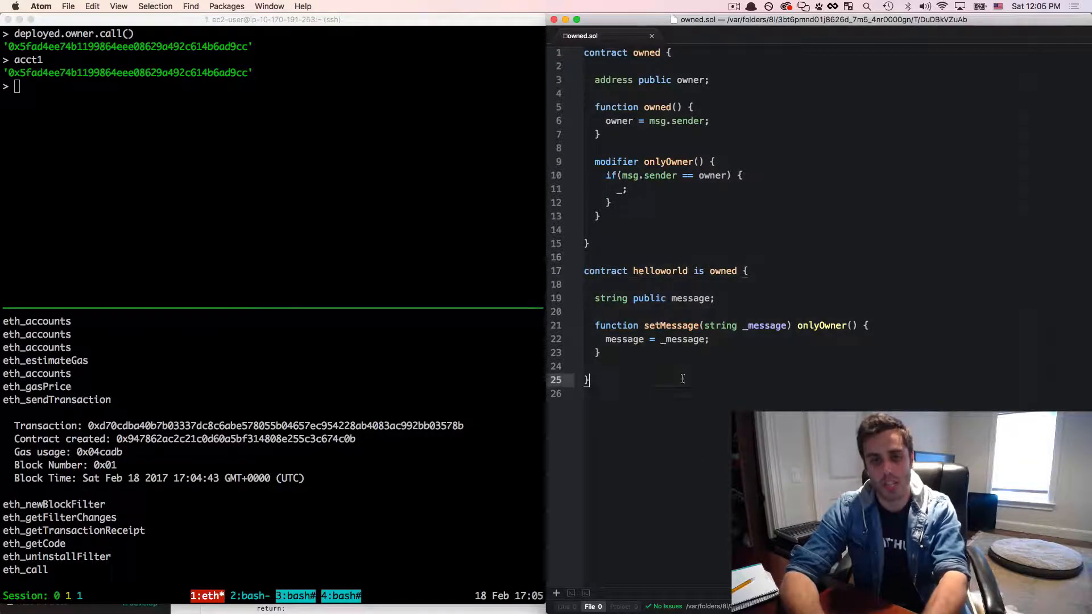
{"action": "left_click", "coordinate": [609, 271]}
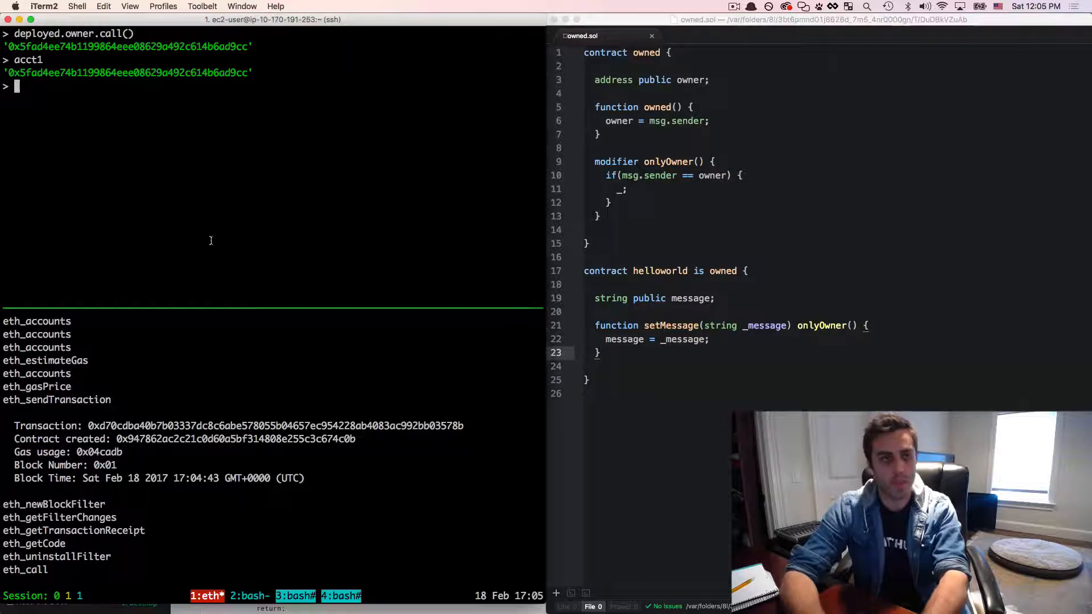
Read the empty message, then setMessage("hello, world!") from acct1 and read it back.
{"action": "type", "text": "deployed."}
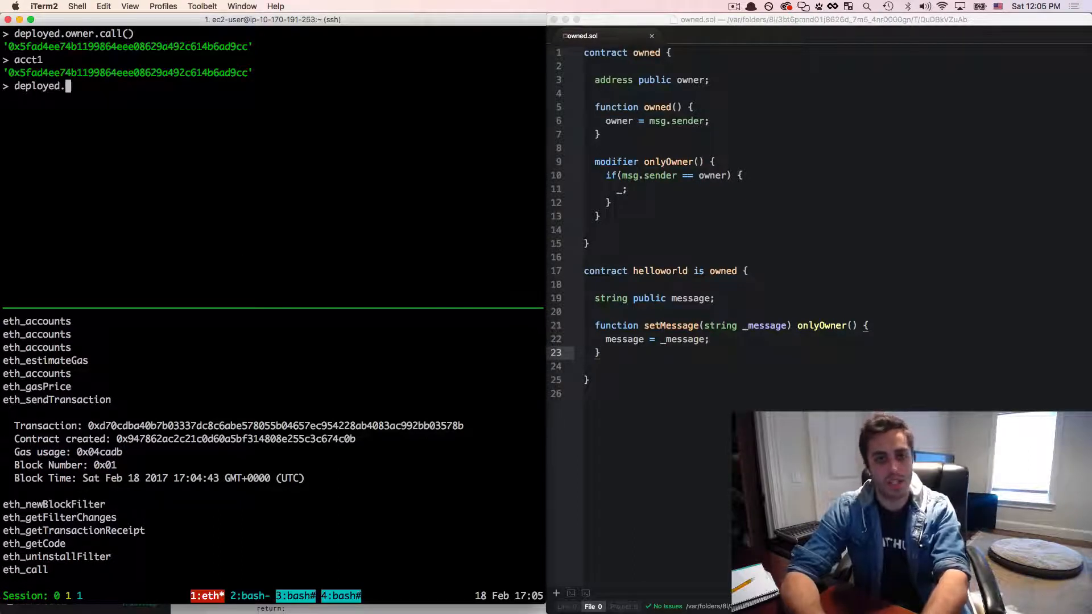
{"action": "type", "text": "message.cl"}
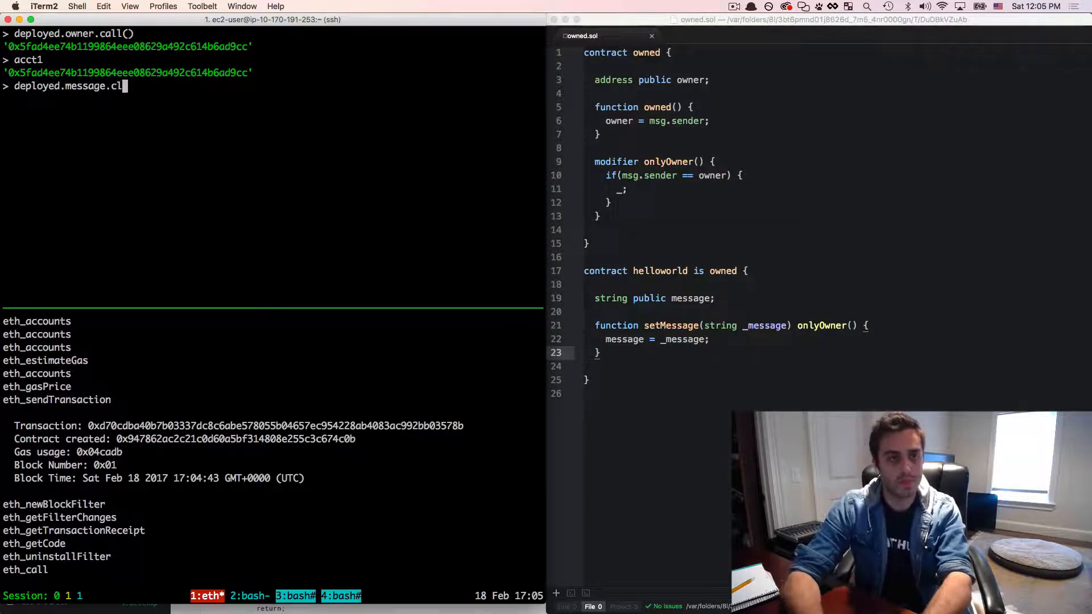
{"action": "key", "text": "Return"}
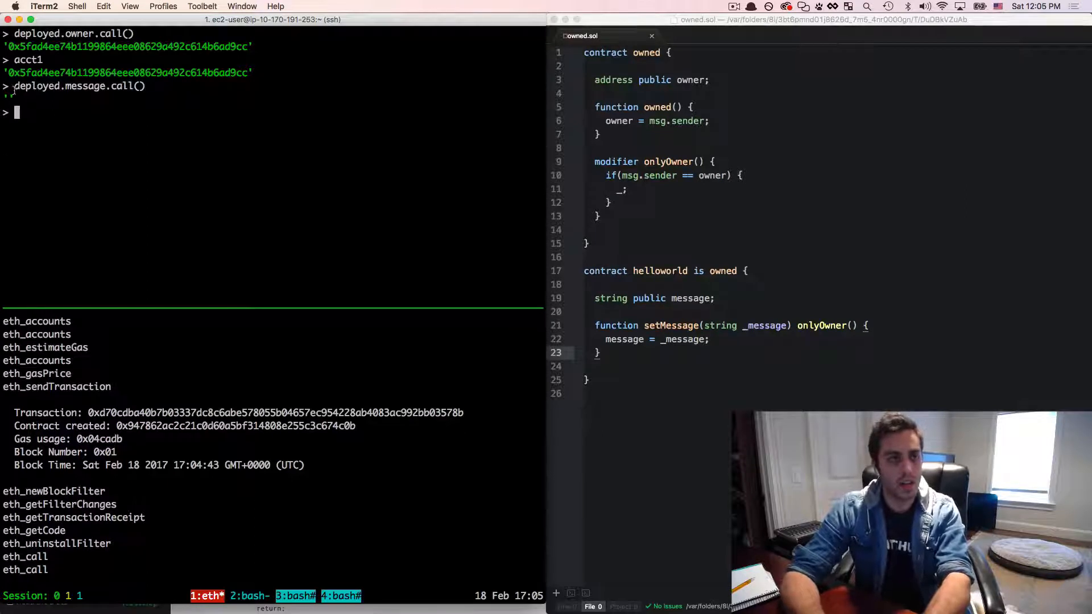
{"action": "type", "text": "deployed."}
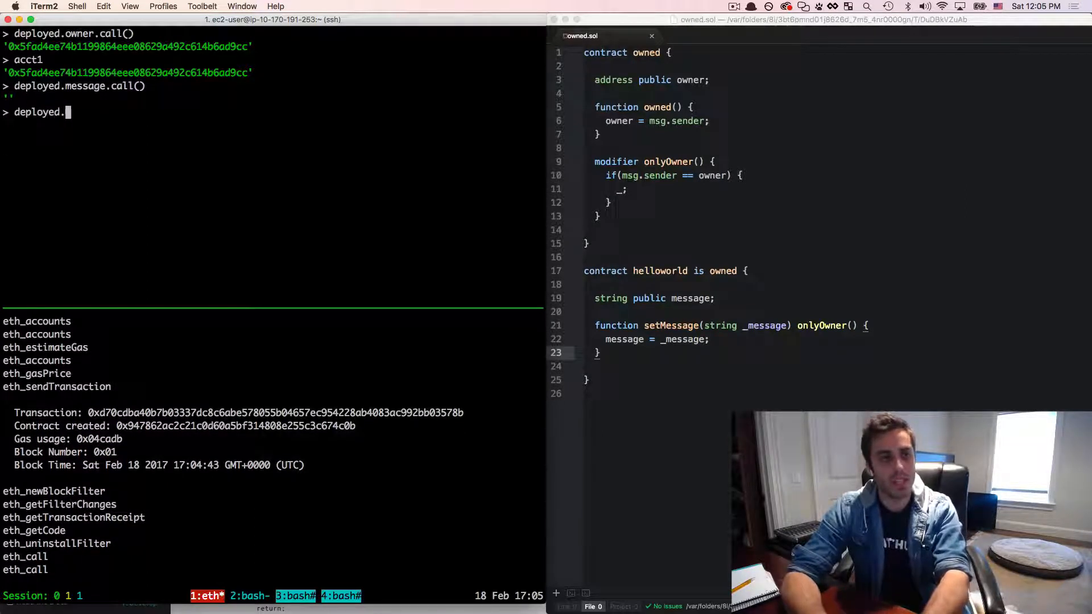
{"action": "type", "text": "setMessage("}
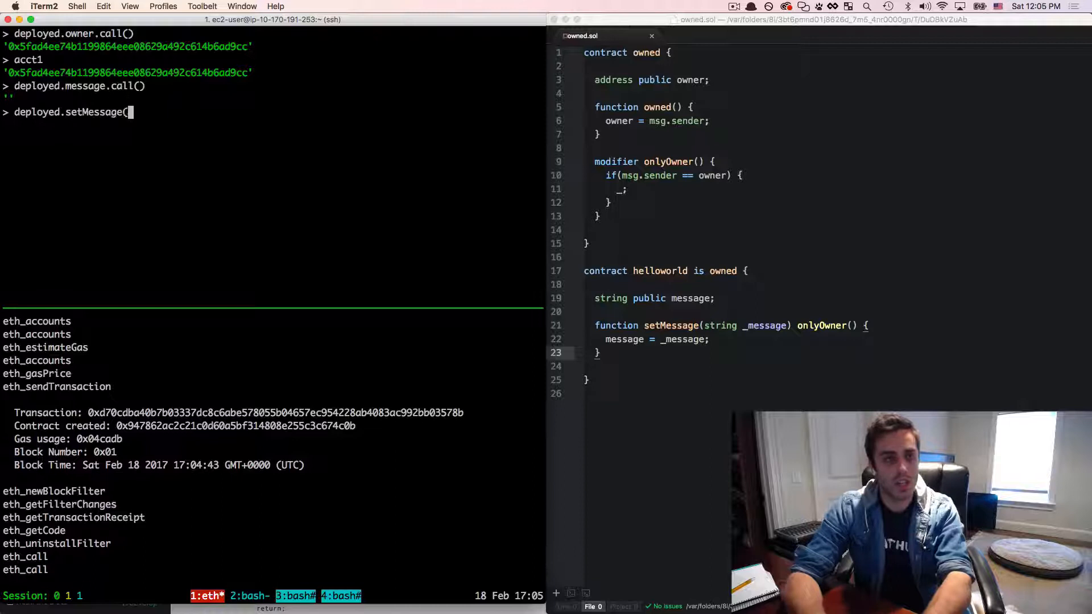
{"action": "type", "text": "\"hello, world!\", {from: acct1"}
{"action": "type", "text": "deployed.message.call()"}
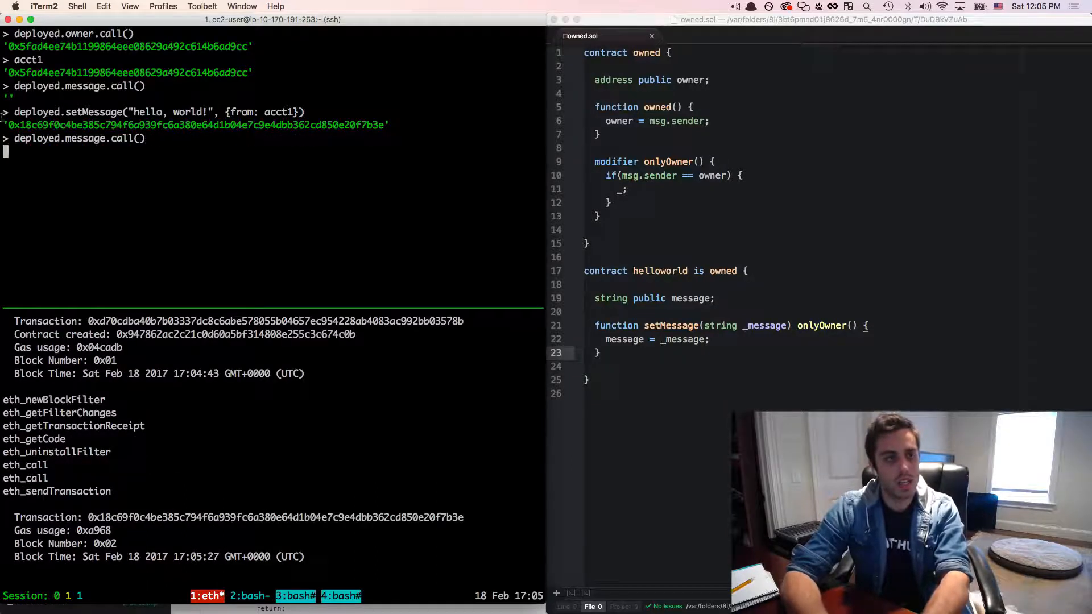
{"action": "key", "text": "Return"}
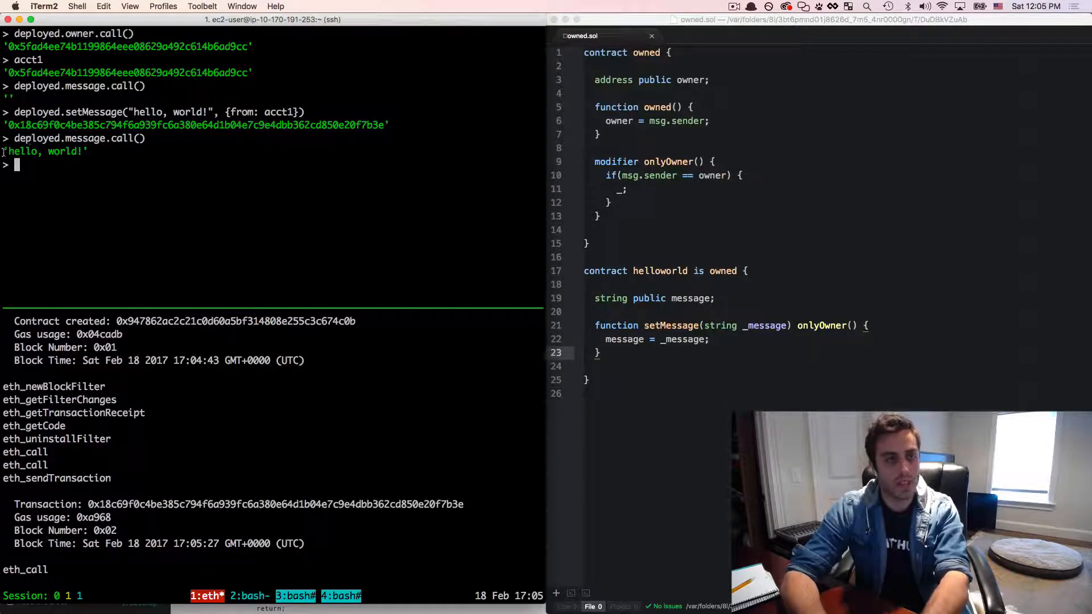
Retry setMessage with 'something different' from acct2 and confirm the message is unchanged.
{"action": "type", "text": "deployed.setMessage(\"hello, world!\", {from: acct1})"}
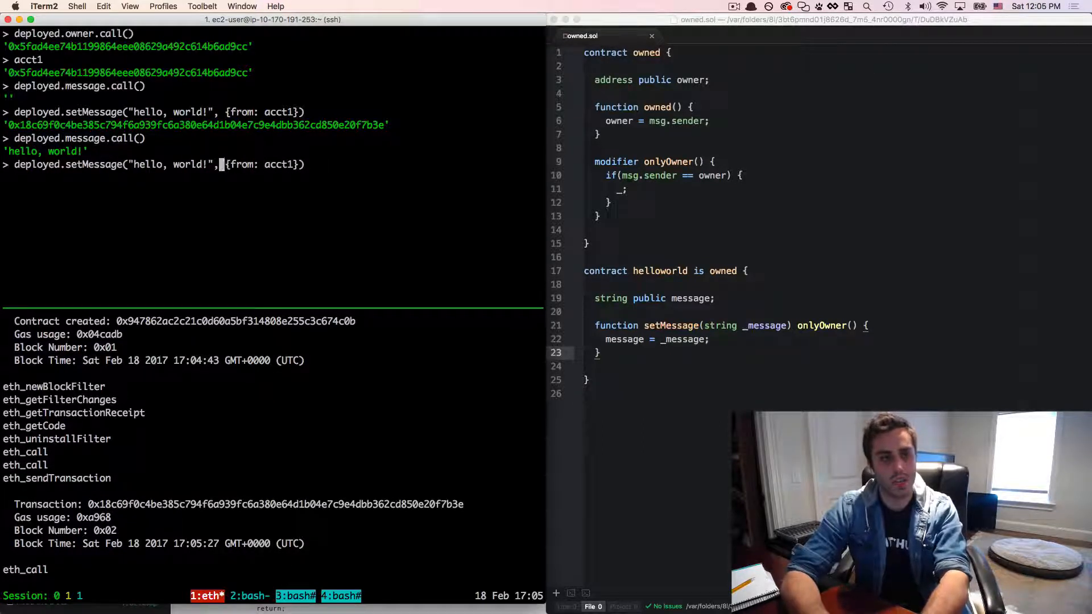
{"action": "type", "text": "something"}
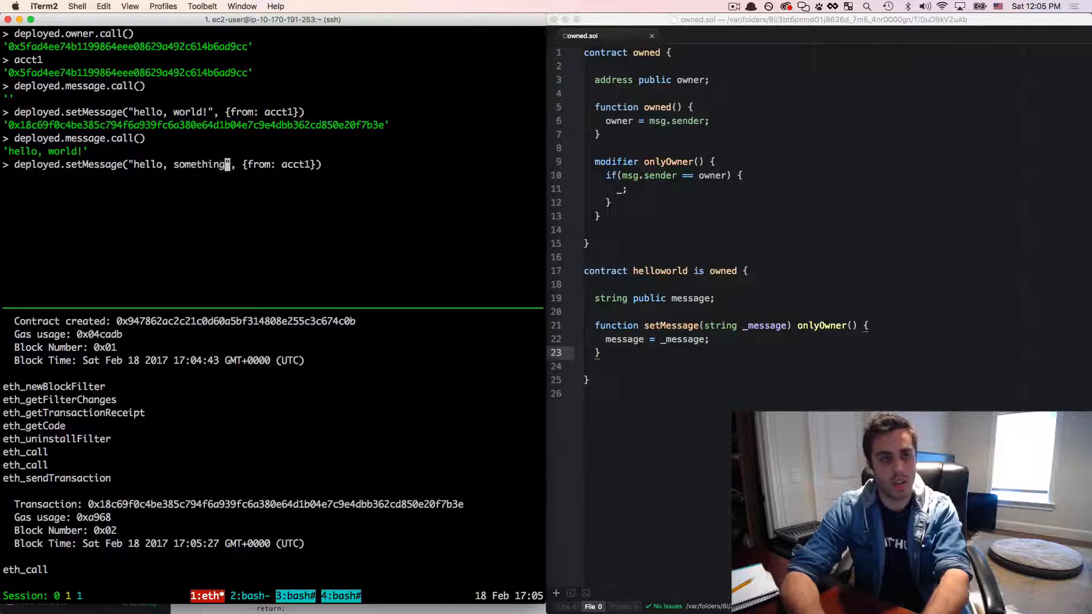
{"action": "type", "text": "different"}
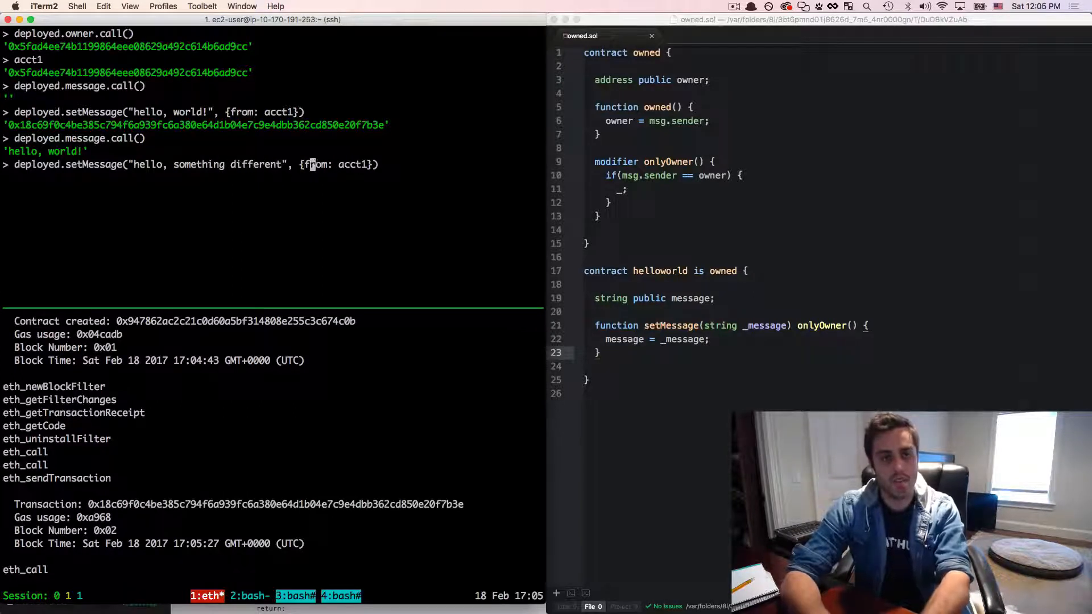
{"action": "type", "text": "2"}
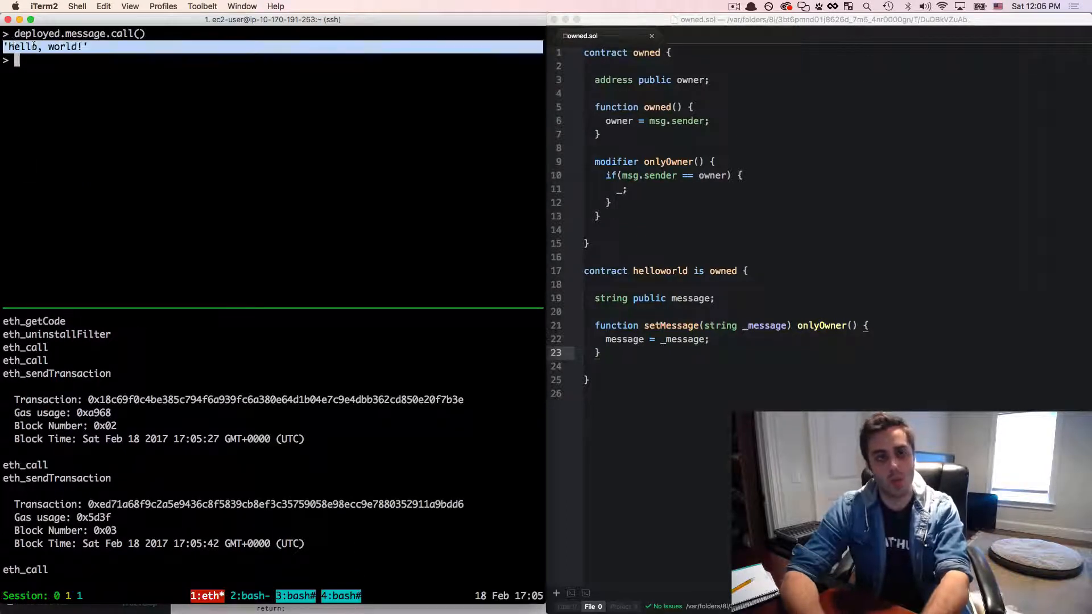
{"action": "left_click", "coordinate": [821, 325]}
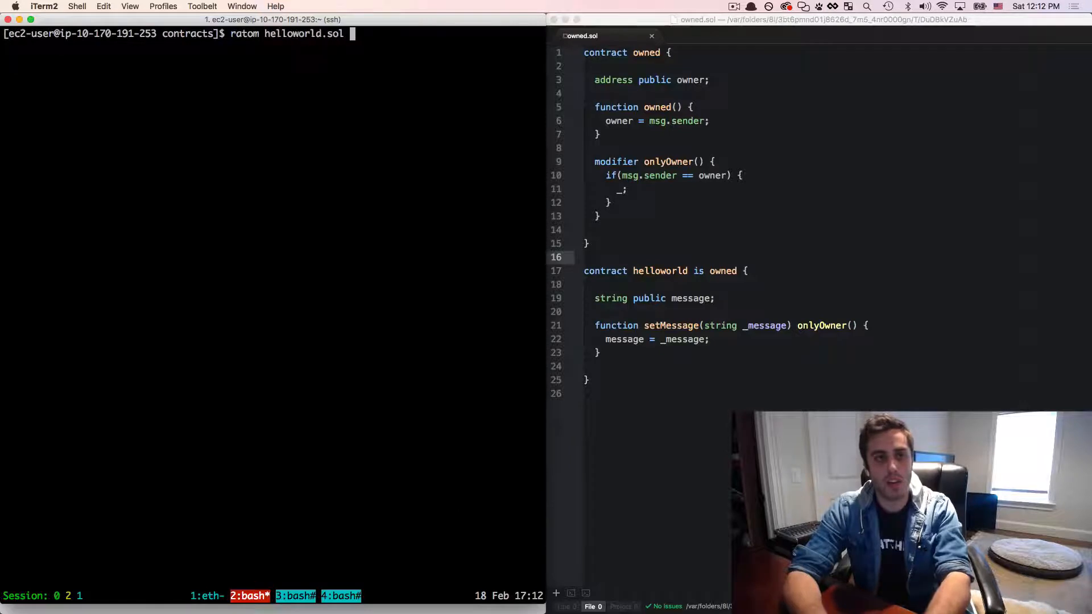
Add 'import "./owned.sol"' as the first line of helloworld.sol.
{"action": "key", "text": "Return"}
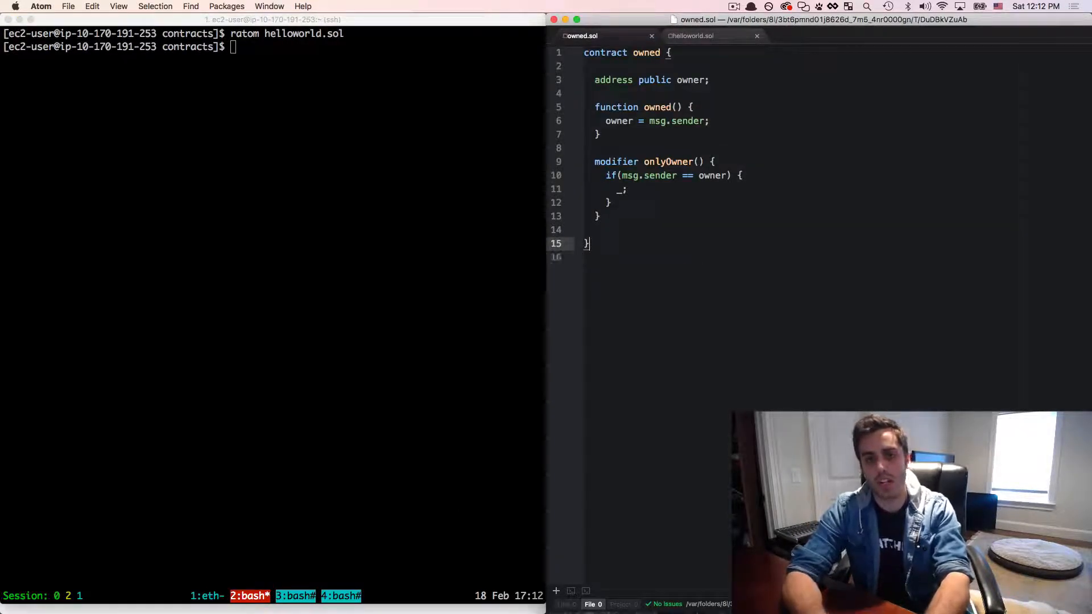
{"action": "left_click", "coordinate": [690, 36]}
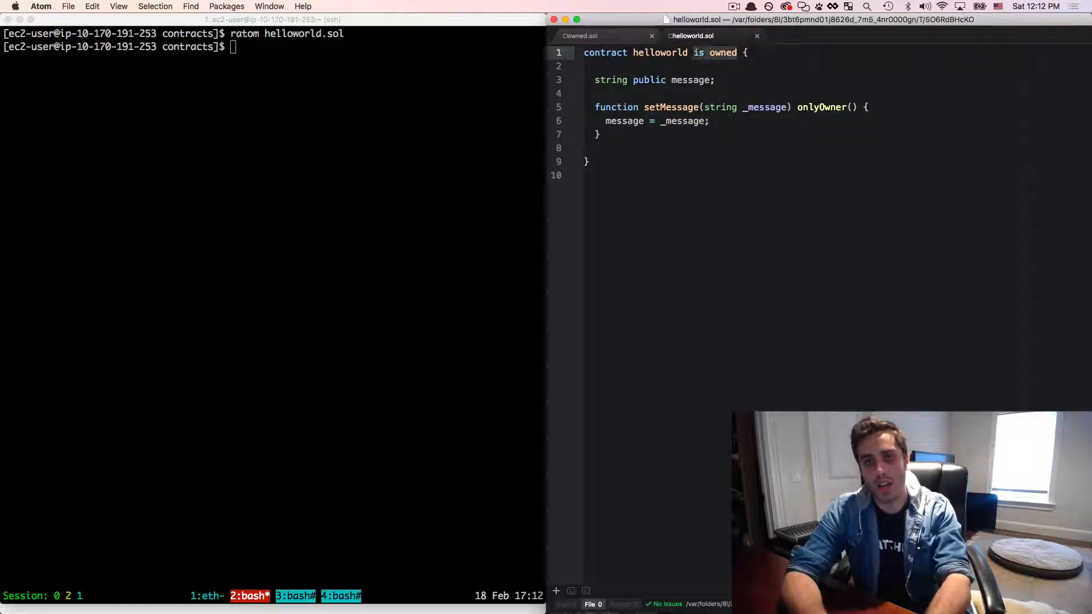
{"action": "type", "text": "im"}
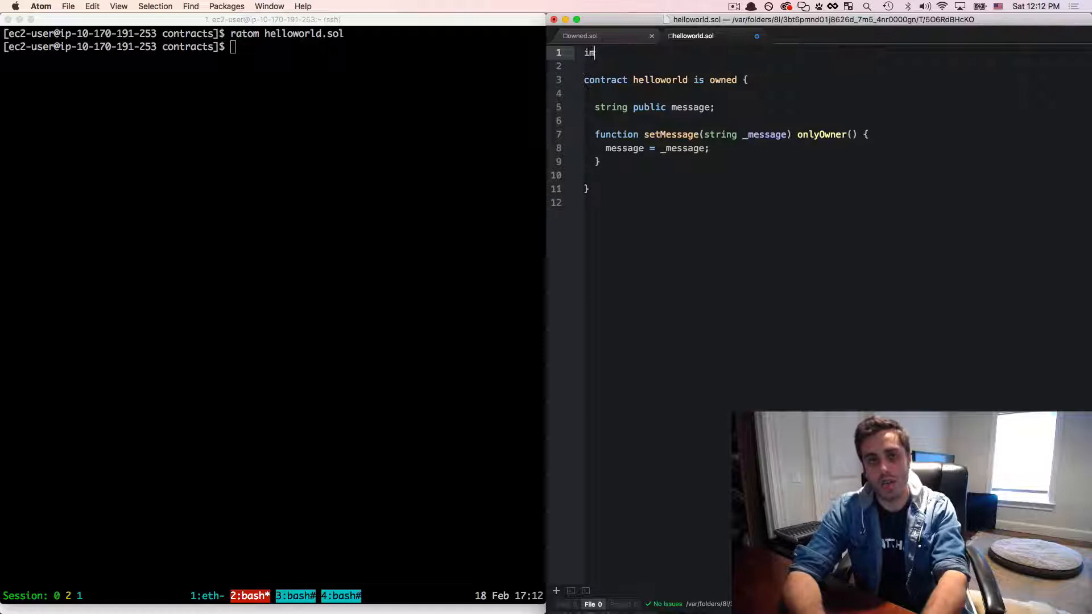
{"action": "type", "text": "port \"\""}
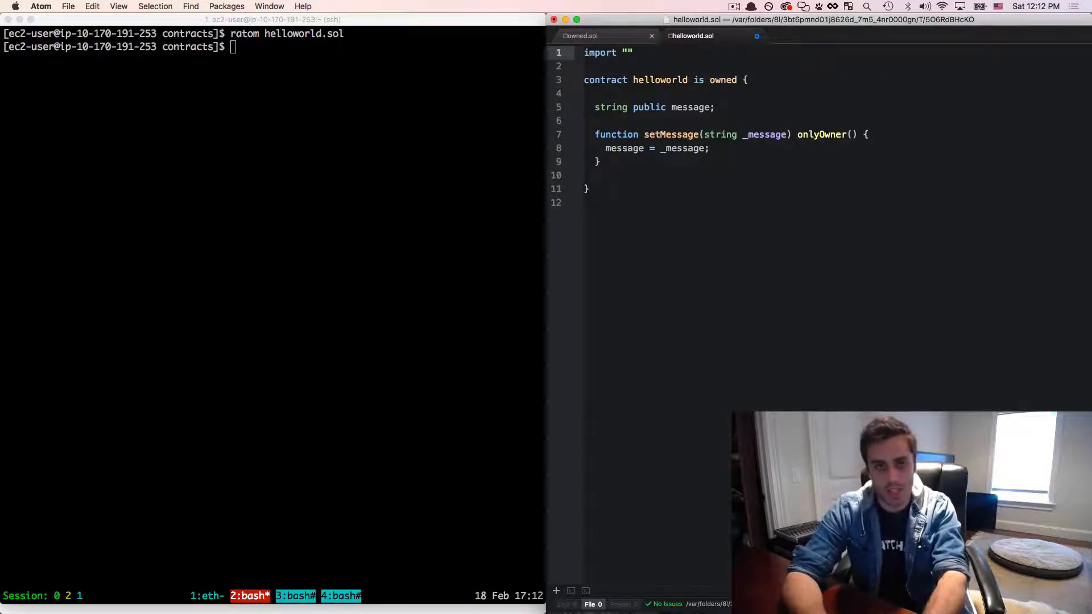
{"action": "type", "text": "./"}
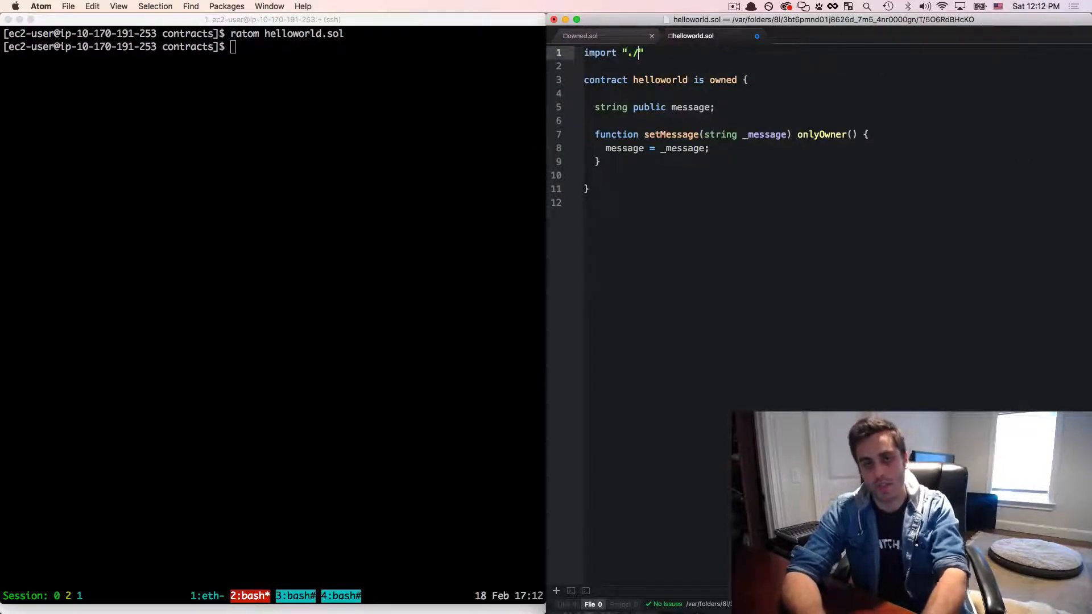
{"action": "type", "text": "owned.sol"}
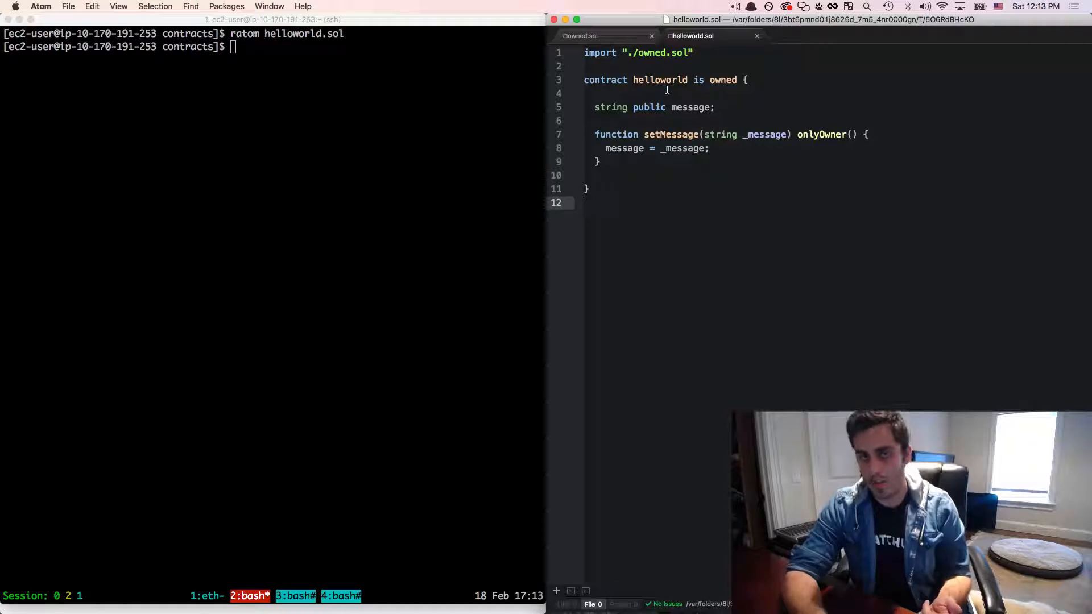
Open mortal.sol via ratom and write the mortal contract with kill() calling selfdestruct(owner).
{"action": "left_click", "coordinate": [581, 35]}
{"action": "type", "text": "ratom mortal.sol"}
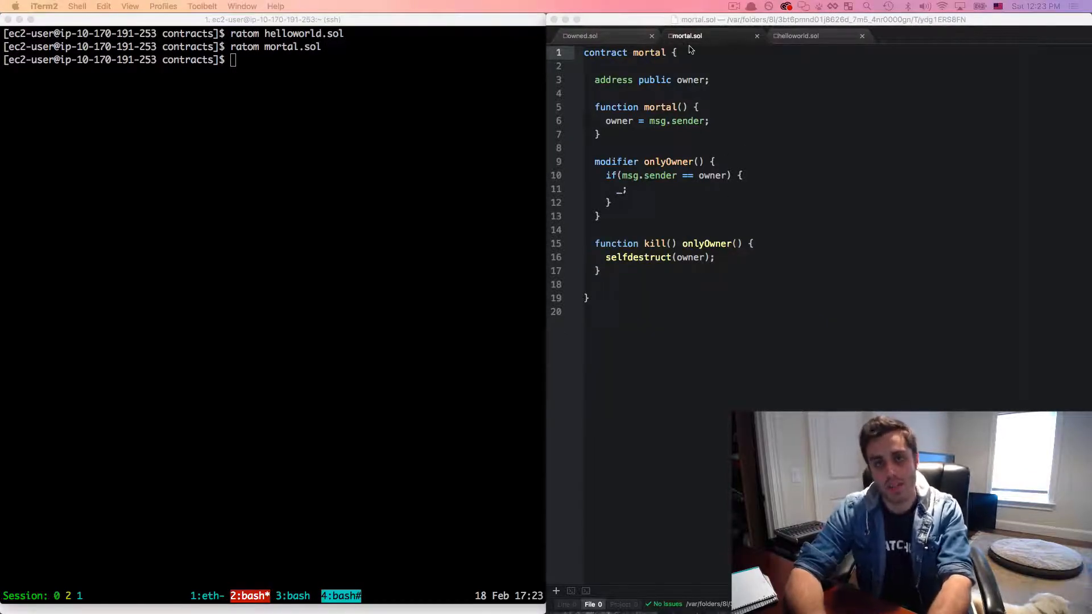
{"action": "mouse_move", "coordinate": [657, 231]}
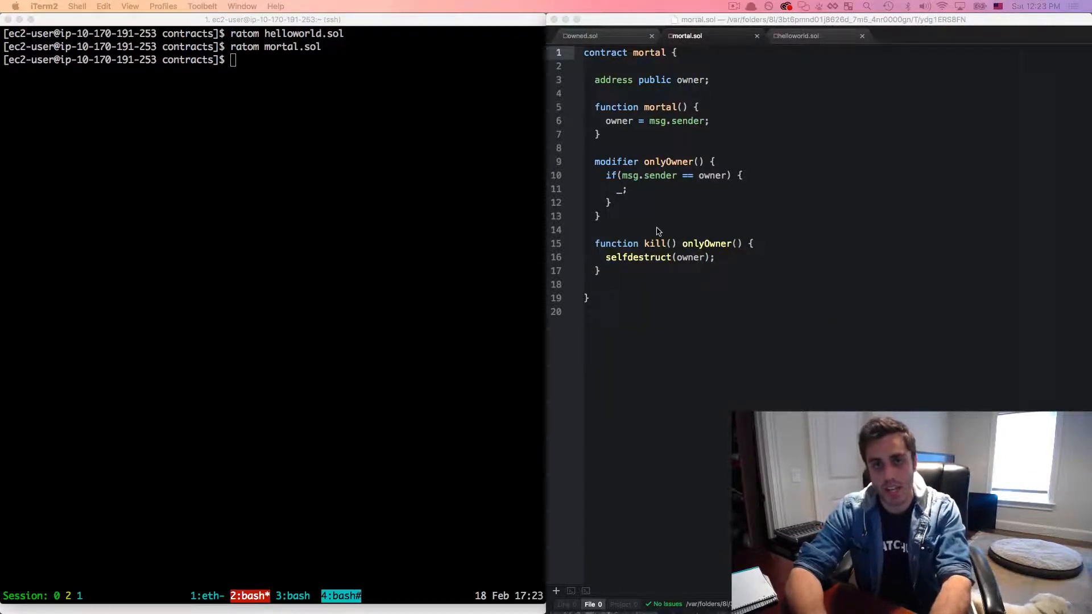
{"action": "left_click", "coordinate": [660, 243]}
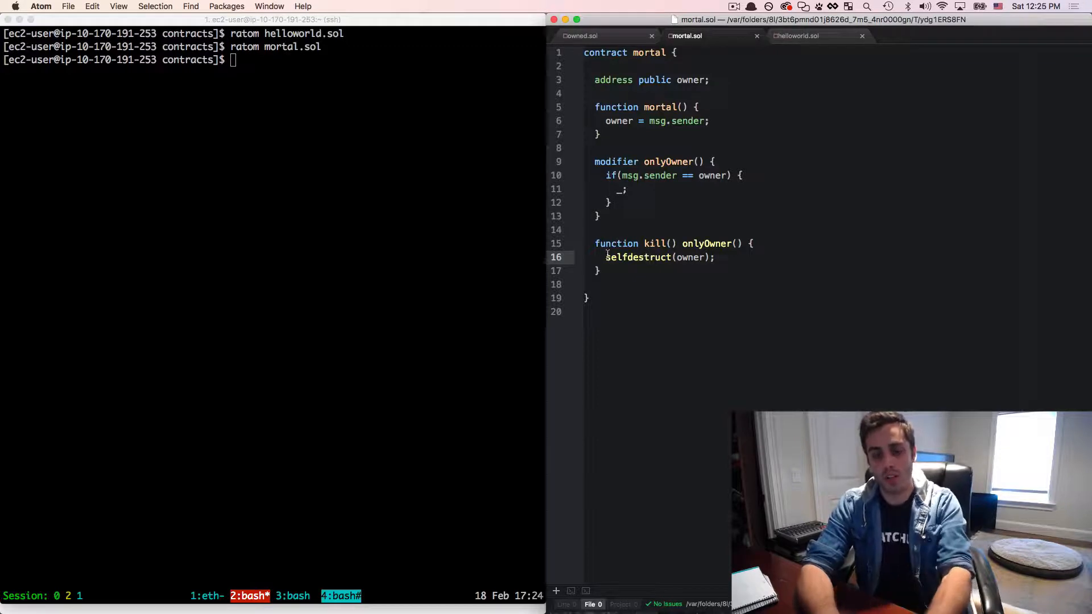
In helloworld.sol, paste the mortal contract above and change 'is owned' to 'is mortal'.
{"action": "left_click", "coordinate": [795, 35]}
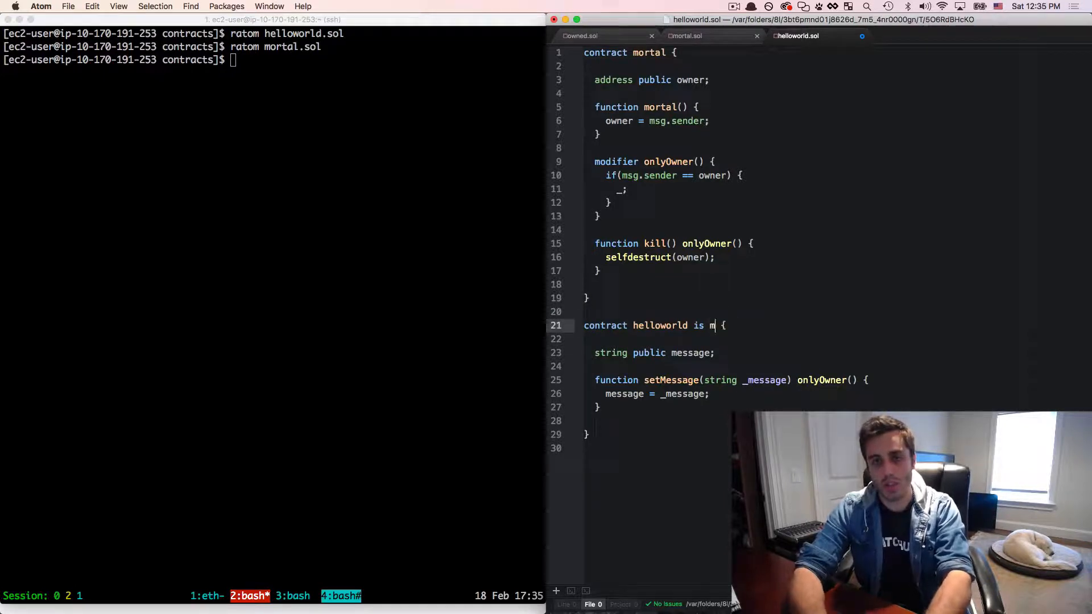
{"action": "type", "text": "ortal"}
{"action": "type", "text": "var"}
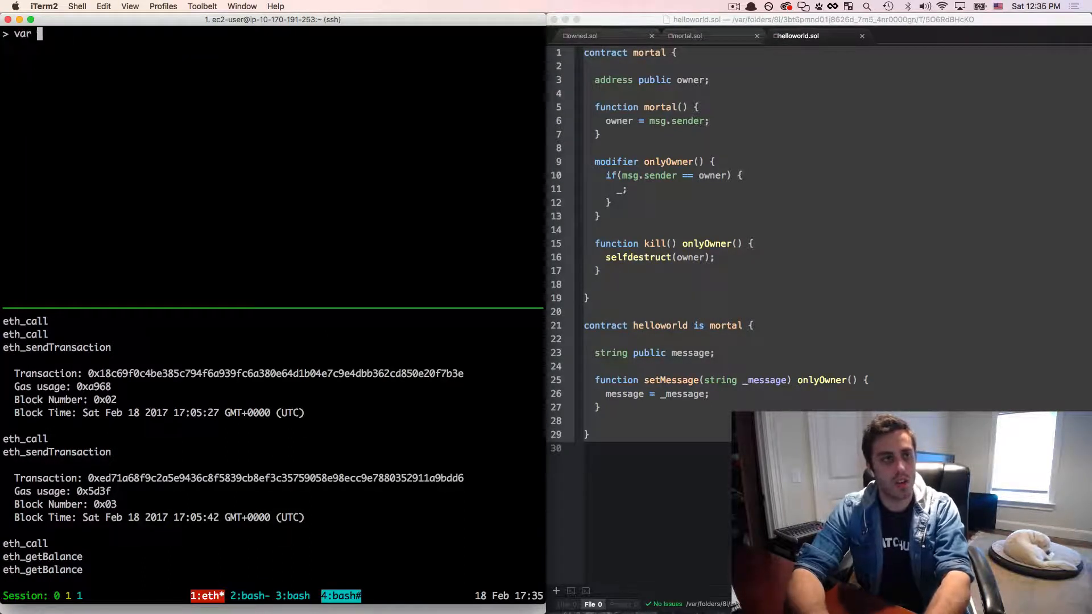
Run 'var deployed = decypher.createContract(source)' to deploy the mortal-based helloworld.
{"action": "type", "text": "deployed = decypher.cr"}
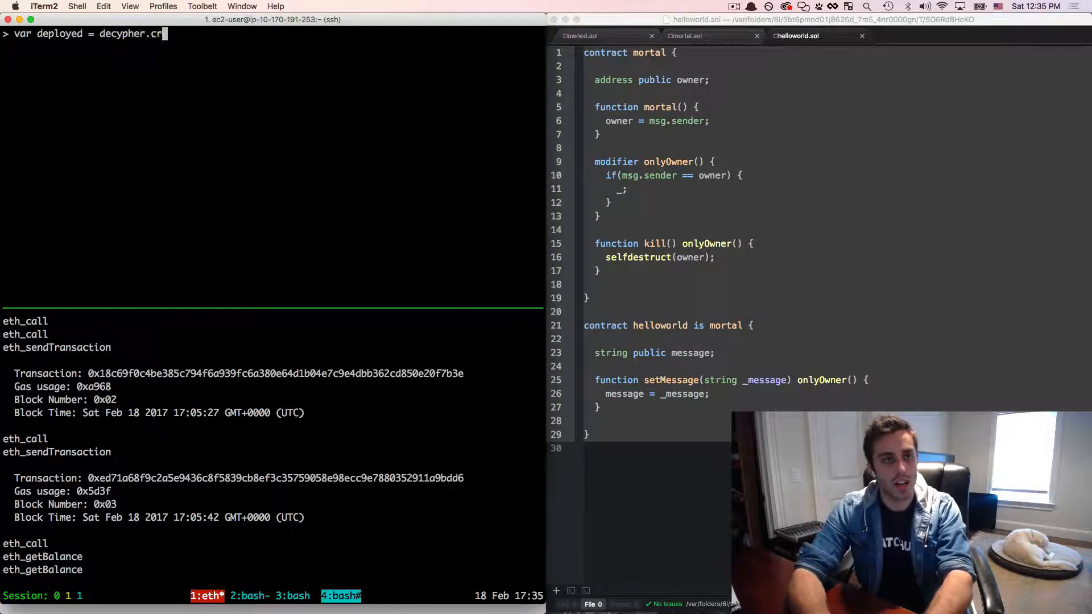
{"action": "type", "text": "eateContract(source"}
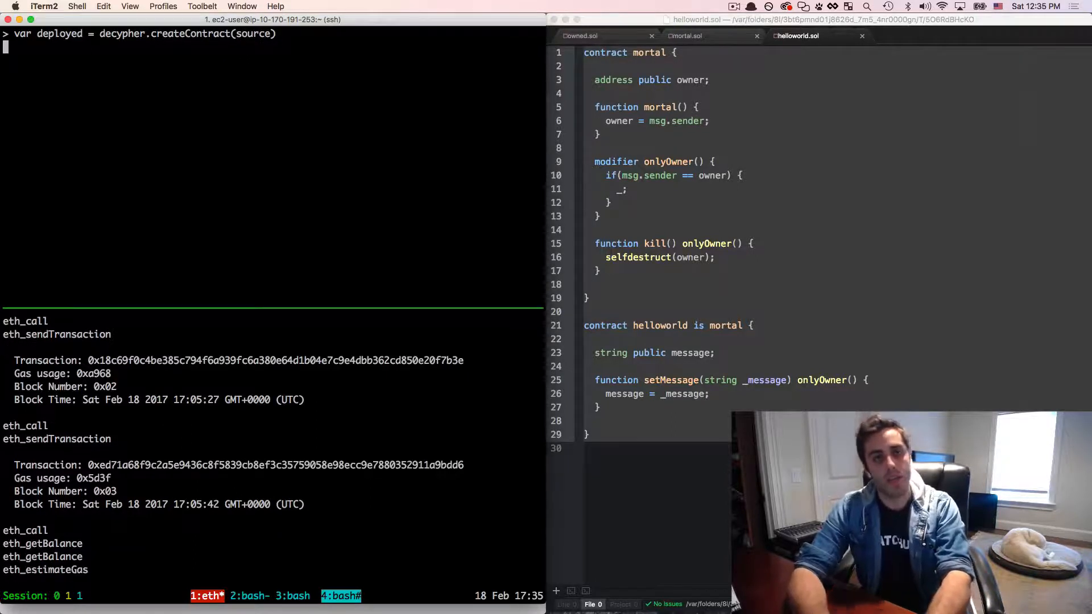
{"action": "key", "text": "Return"}
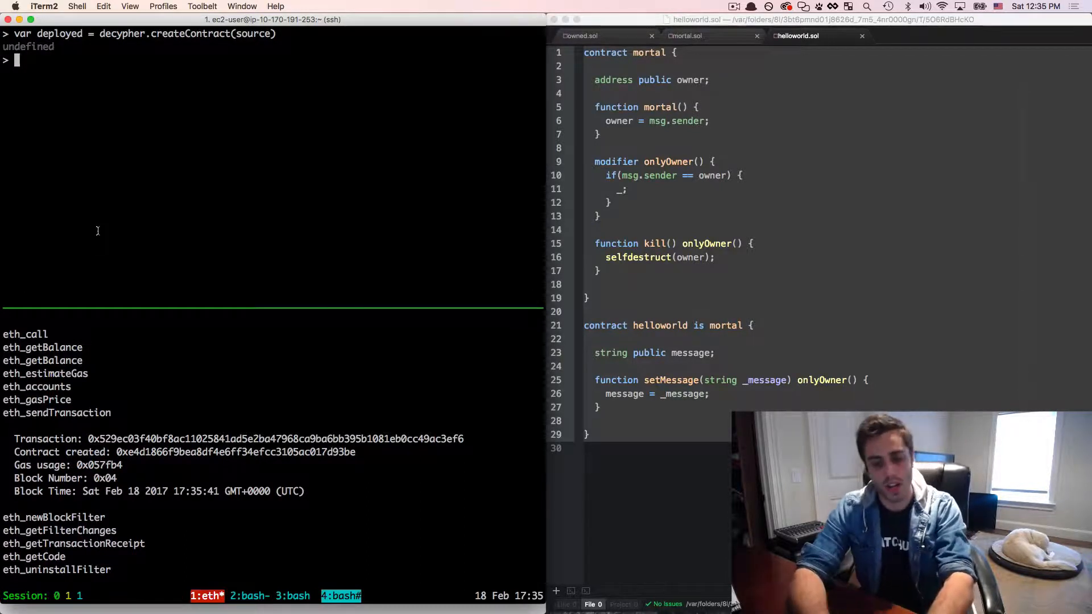
Check decypher.etherBalance for the deployed contract (3 ether) and for acct1.
{"action": "type", "text": "decypher."}
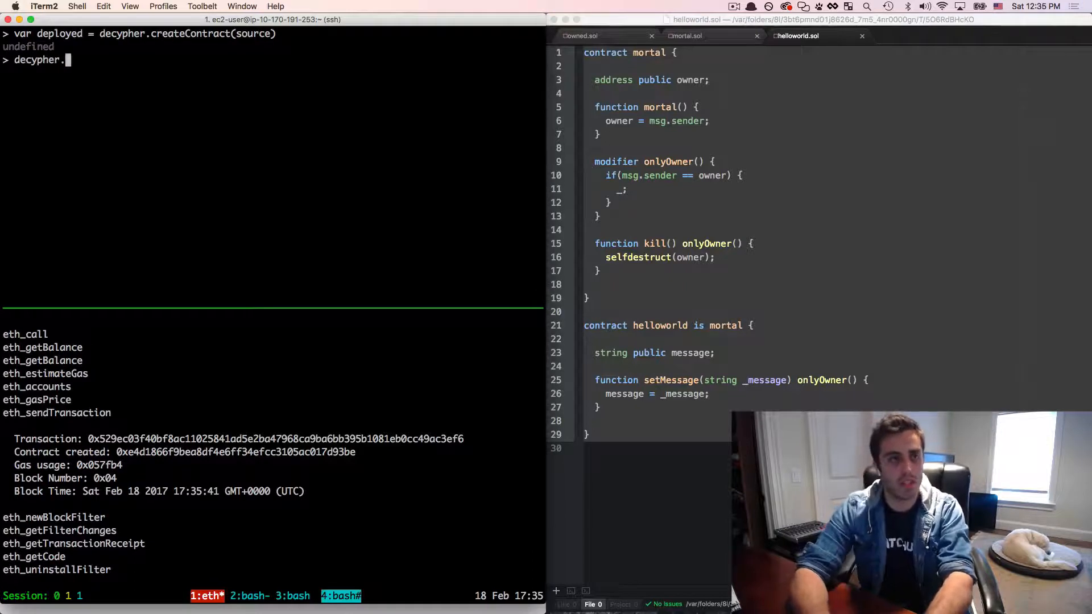
{"action": "type", "text": "etherBalance(deployed"}
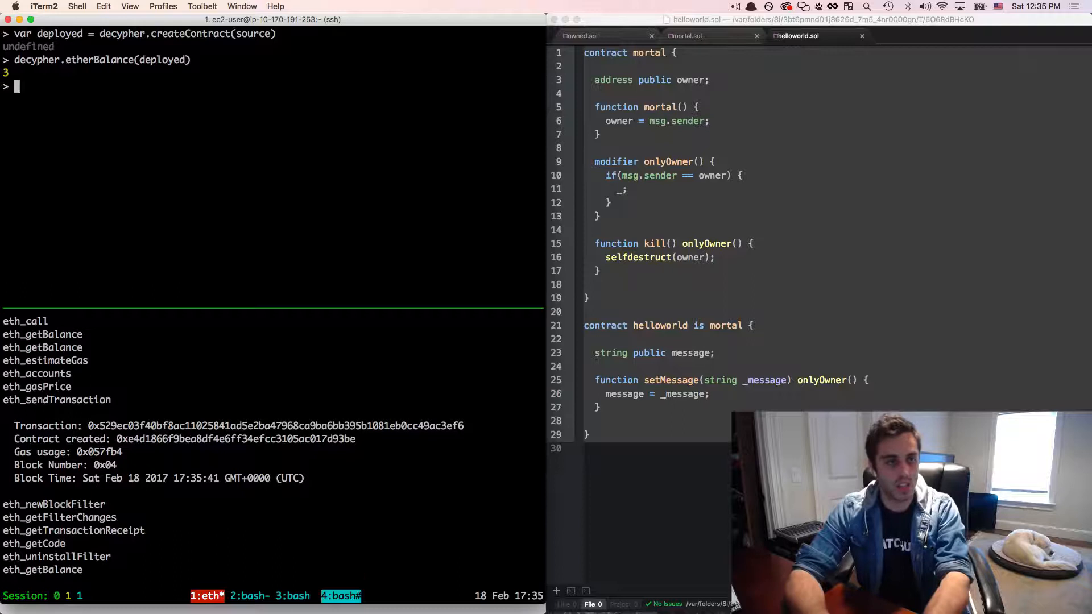
{"action": "type", "text": "decypher.etherBalna"}
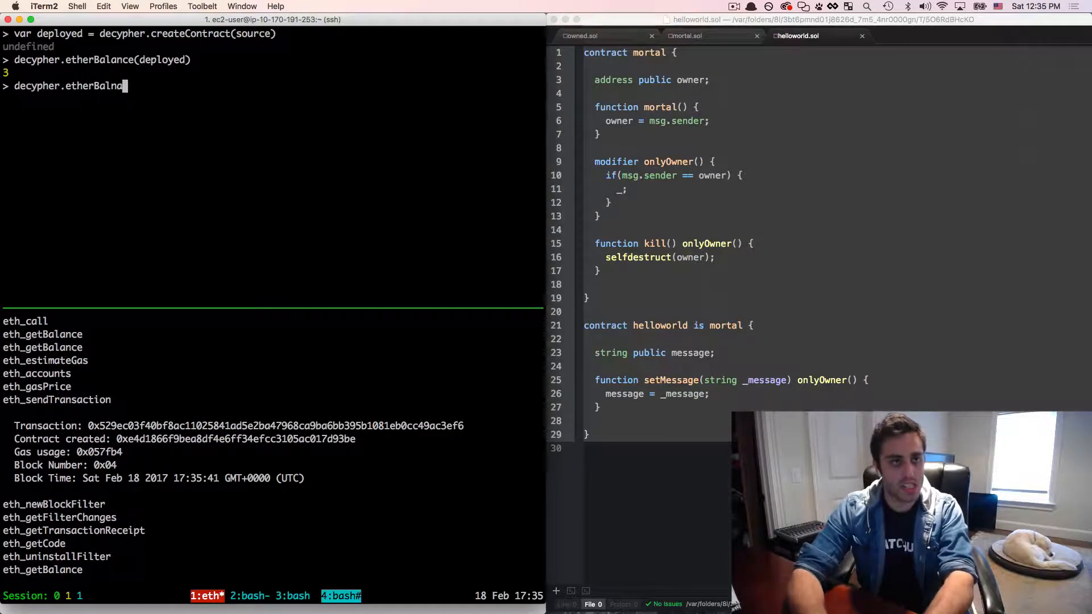
{"action": "type", "text": "(acct1"}
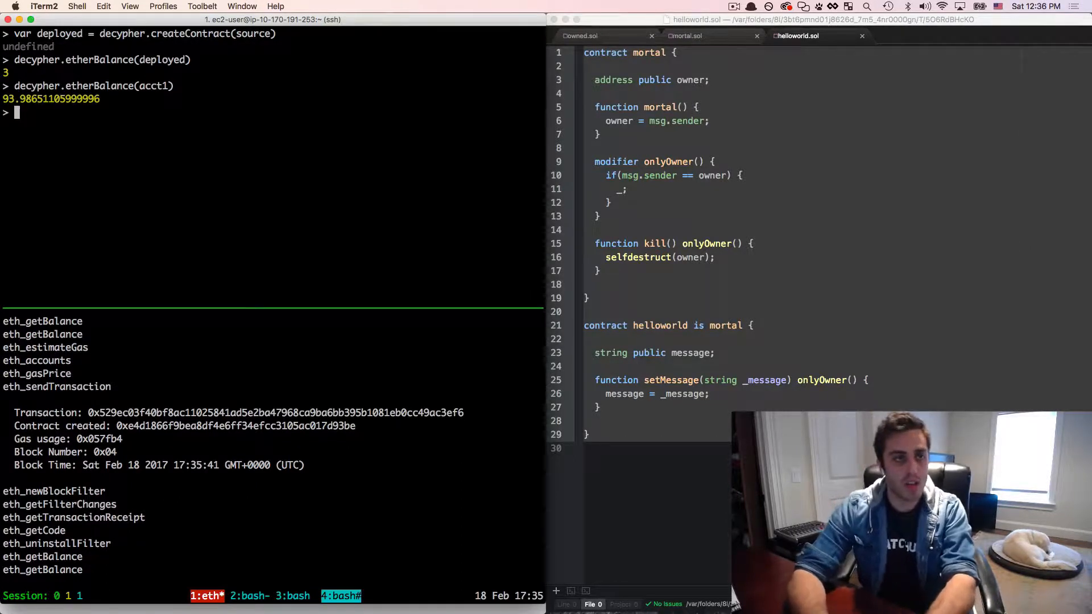
Set the message to 'hello again' from acct1 and read it back with message.call().
{"action": "type", "text": "decypher."}
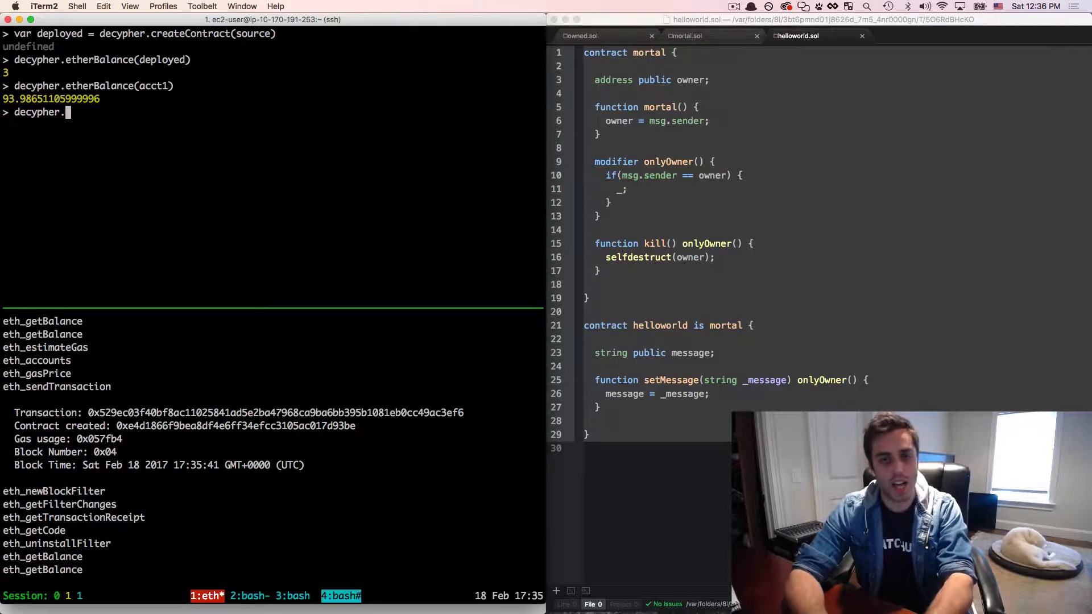
{"action": "type", "text": "setMessage(\""}
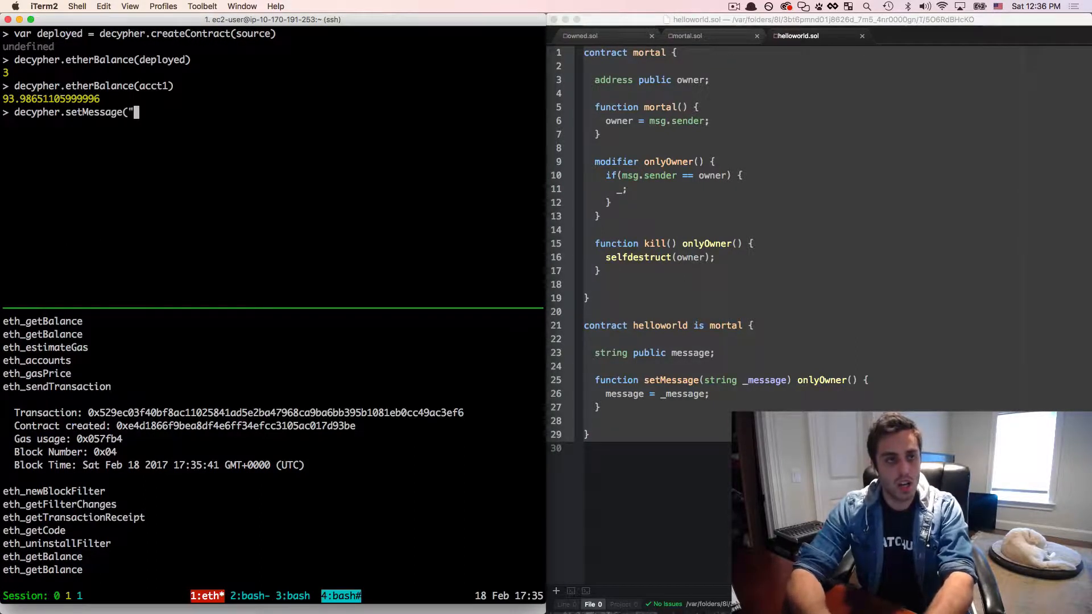
{"action": "type", "text": "hello again\", {from: a"}
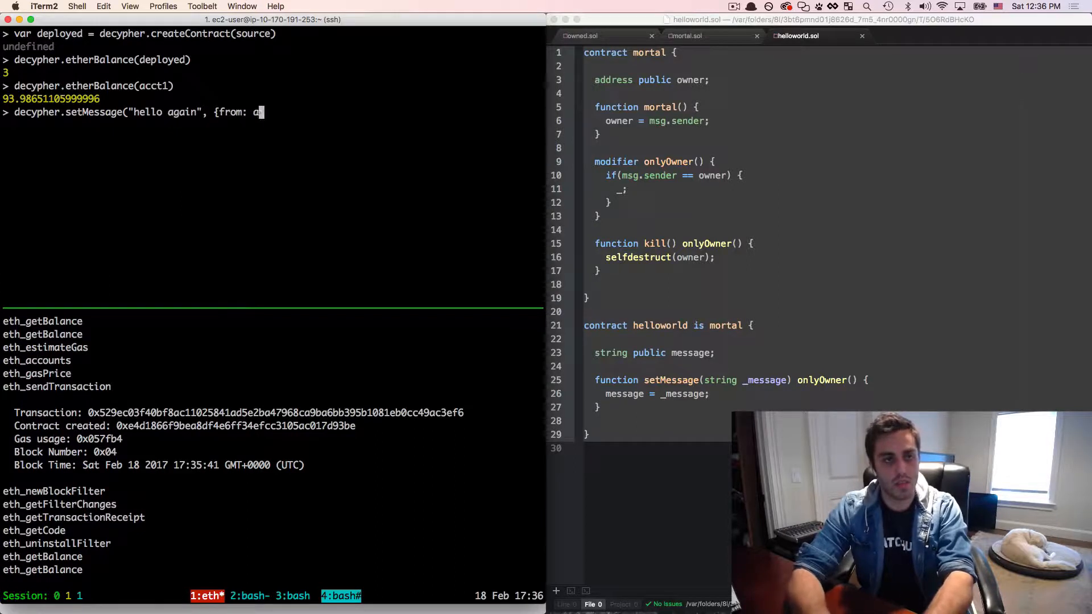
{"action": "type", "text": "cct1"}
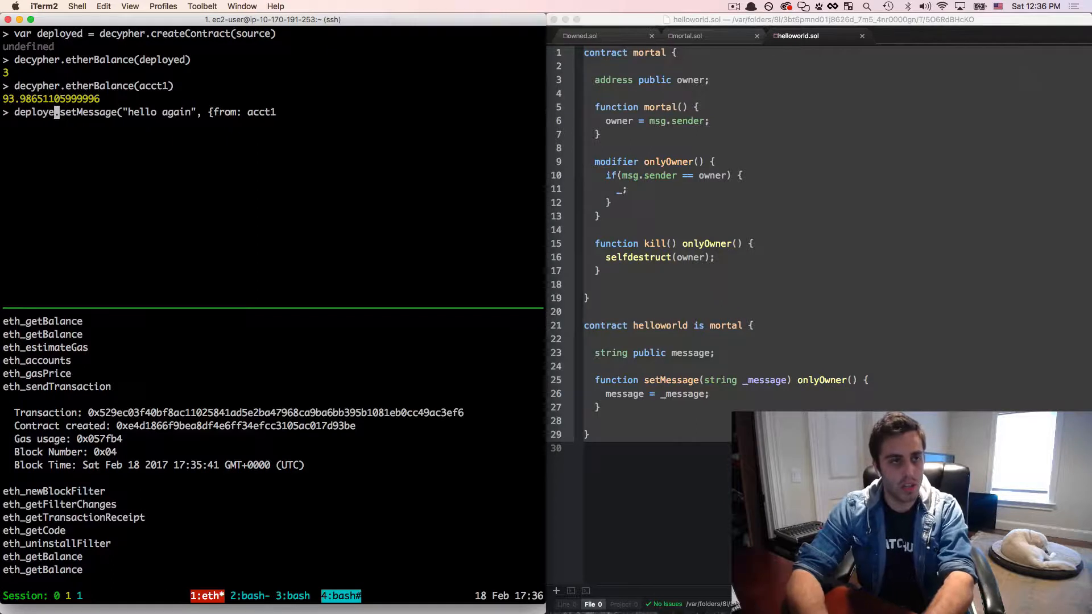
{"action": "key", "text": "Return"}
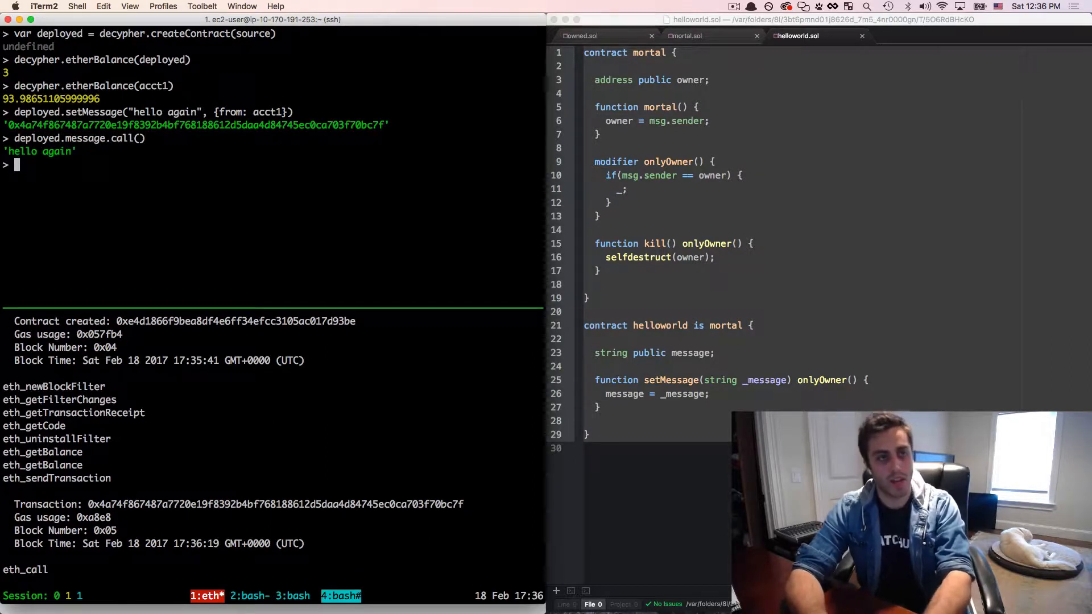
Run deployed.kill({from: acct1}) to selfdestruct the contract from acct1.
{"action": "type", "text": "deployed."}
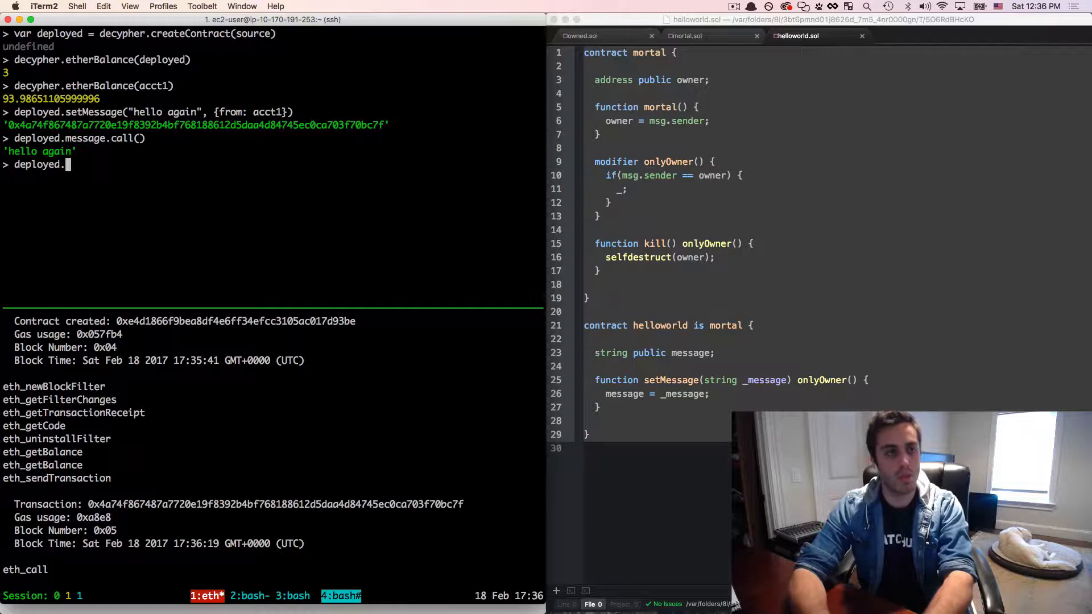
{"action": "type", "text": "kill({"}
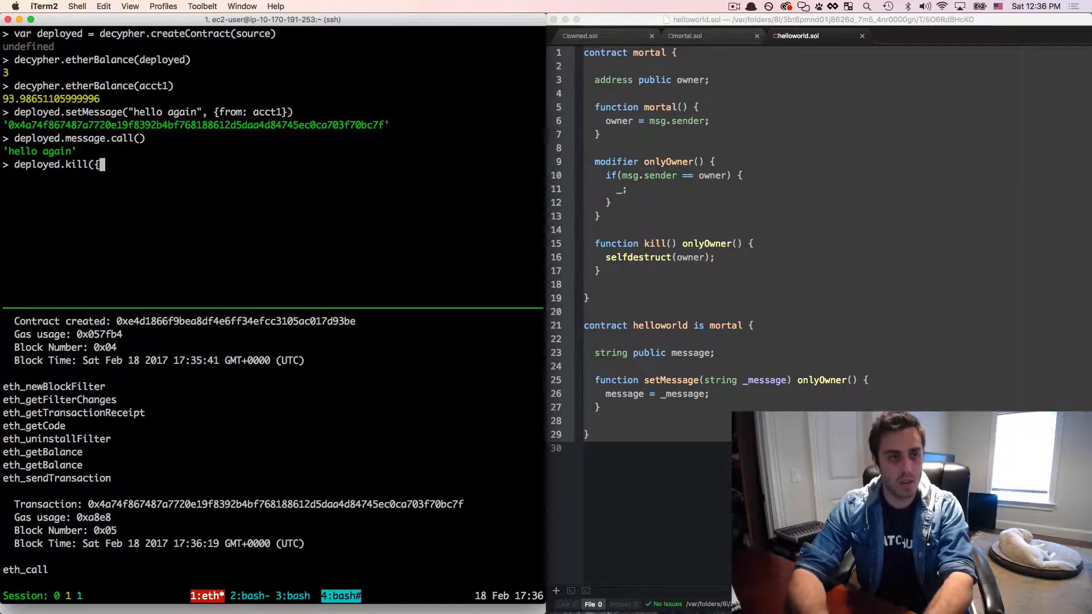
{"action": "type", "text": "from: acct1"}
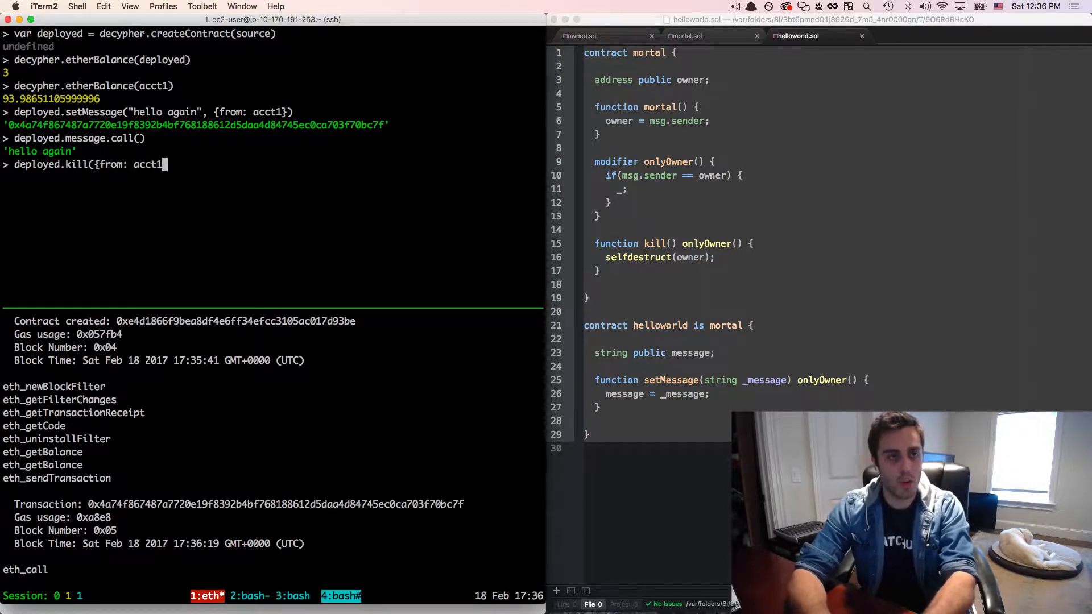
{"action": "key", "text": "Return"}
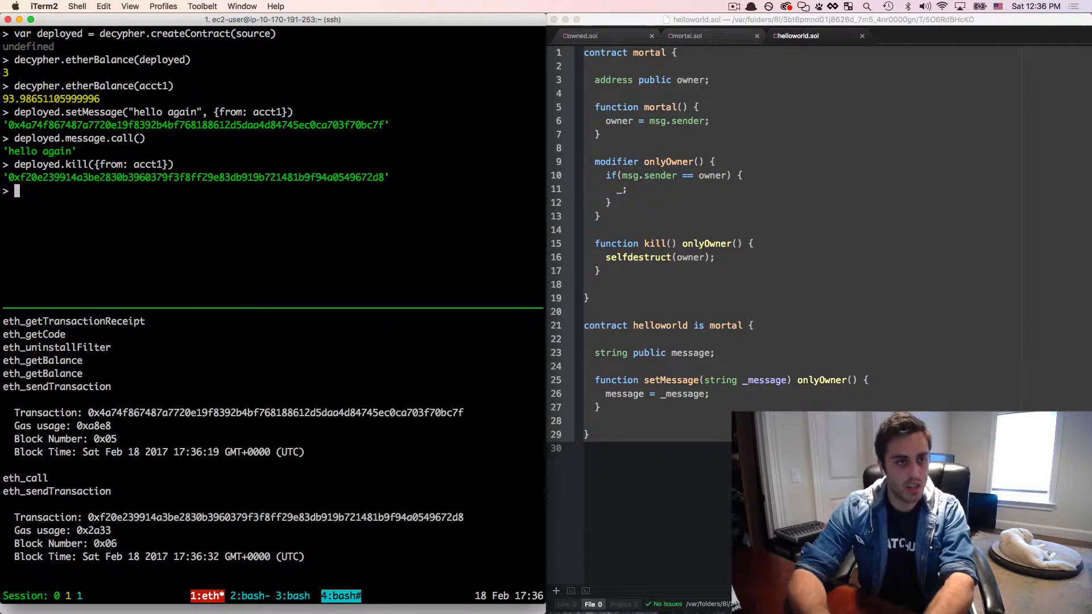
Check decypher.etherBalance(acct1), now risen from about 93.99 to 96.99 ether.
{"action": "type", "text": "decypher.eth"}
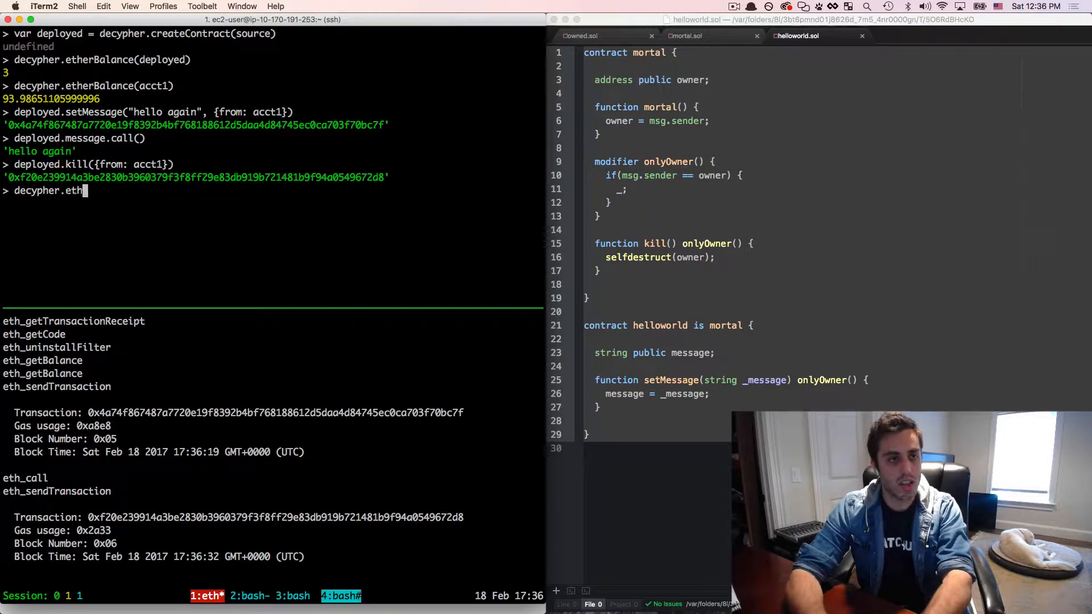
{"action": "type", "text": "erBalance(acct"}
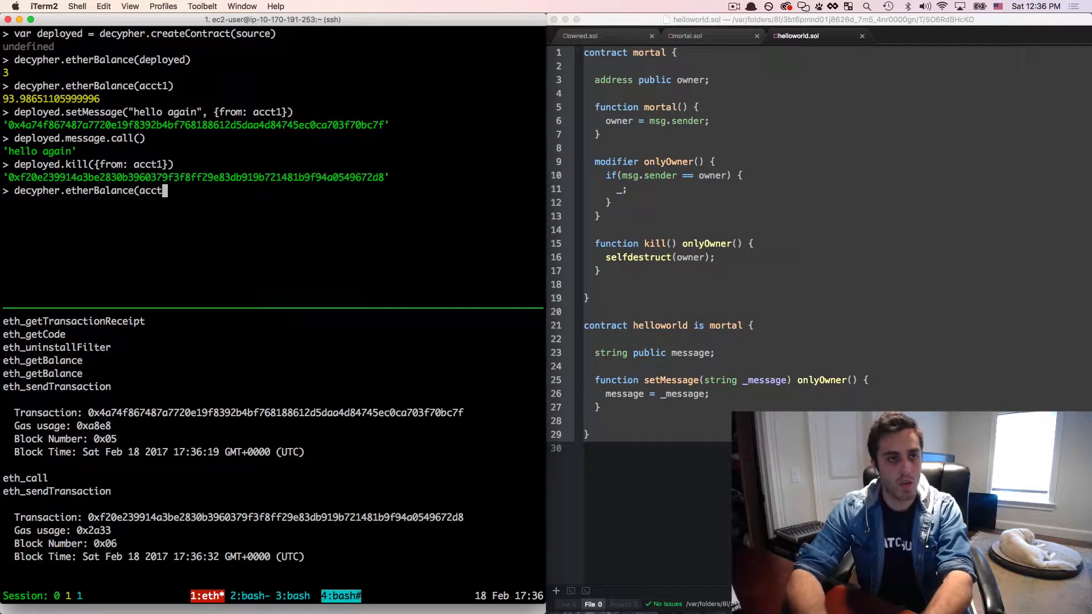
{"action": "key", "text": "Return"}
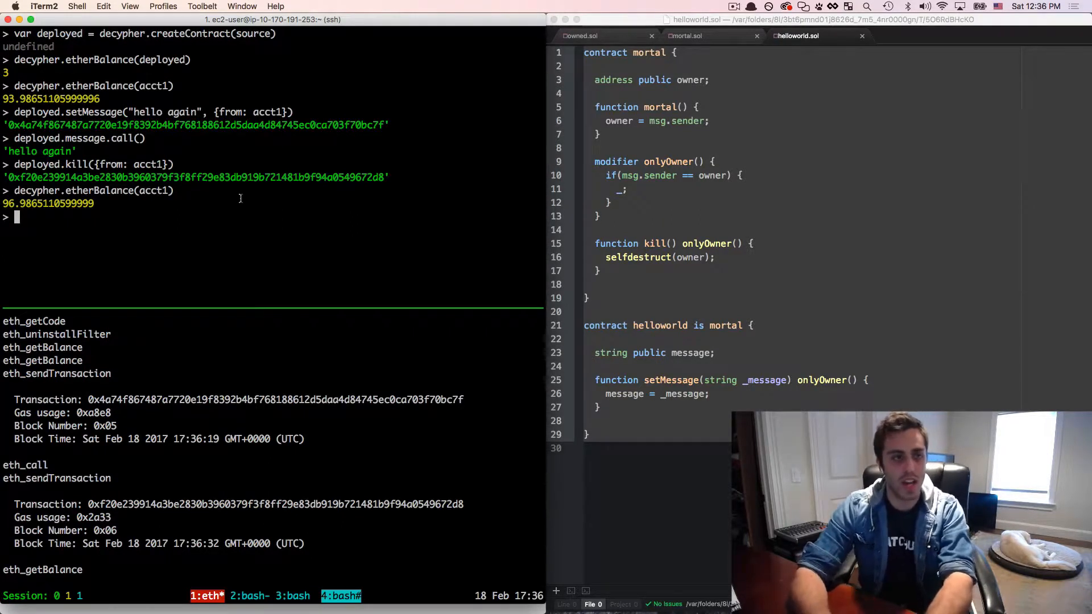
Check the killed contract's balance reads 0 and deployed.message.call() fails with a BigNumber error.
{"action": "type", "text": "decypher.etherBalance(deployed"}
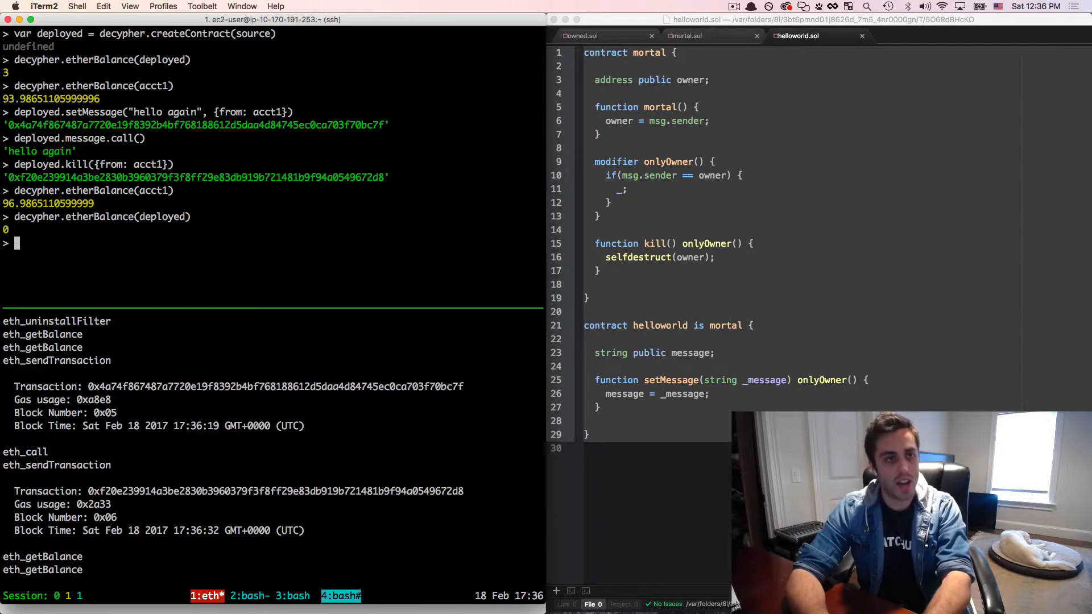
{"action": "type", "text": "deployed.message.call()"}
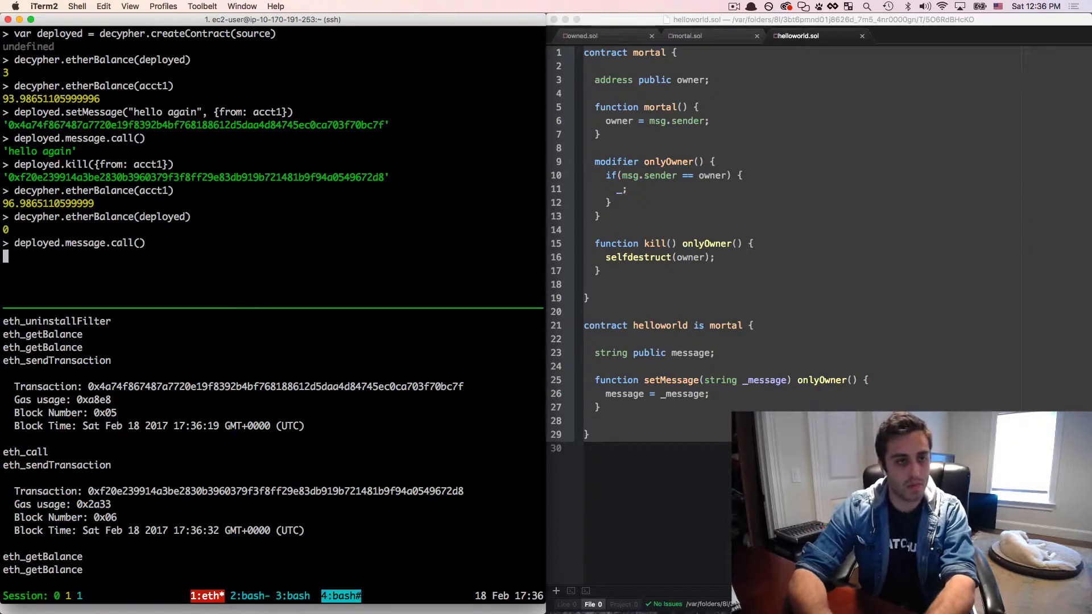
{"action": "key", "text": "Return"}
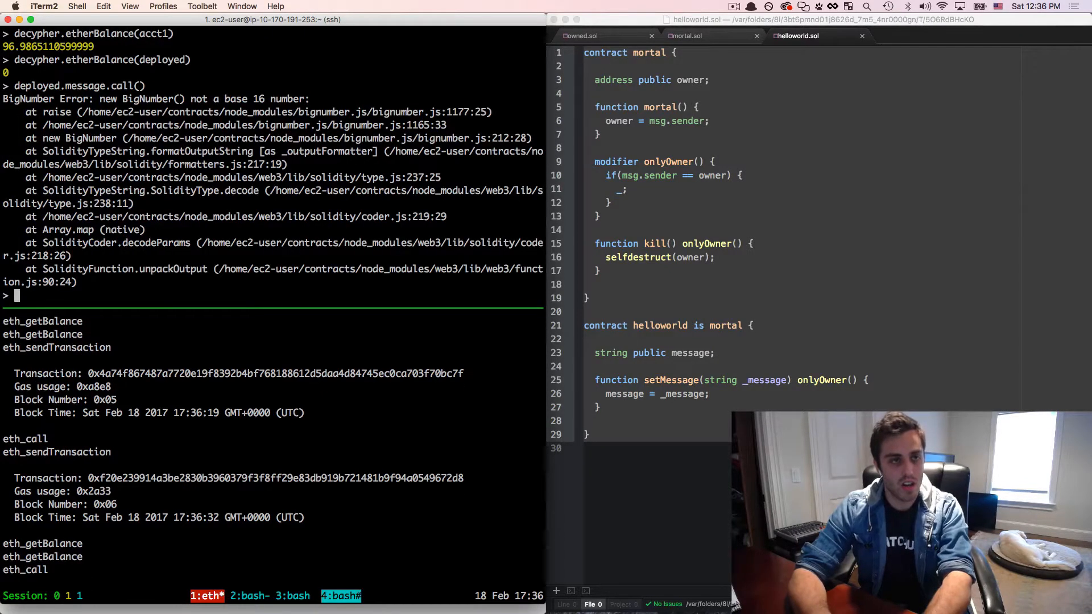